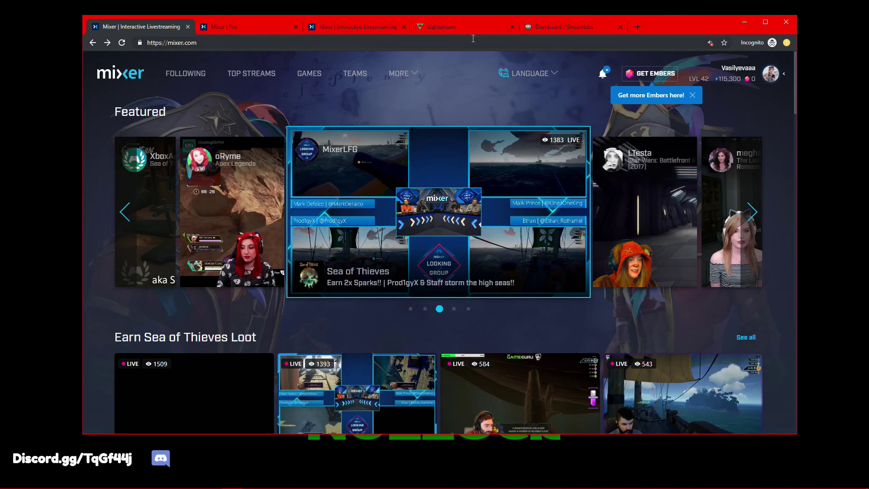
Step: Open the Live scene holding the Event list, Alert box and Mixer Feed layers
click(465, 27)
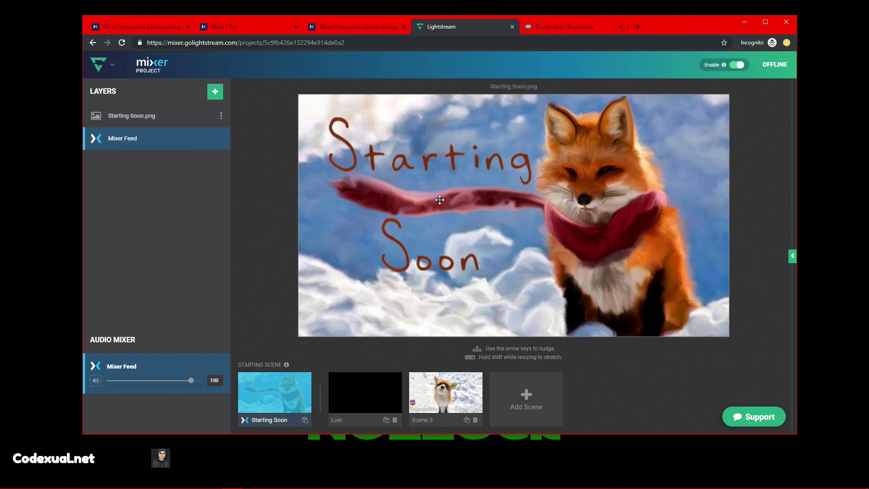
mouse_move(479, 159)
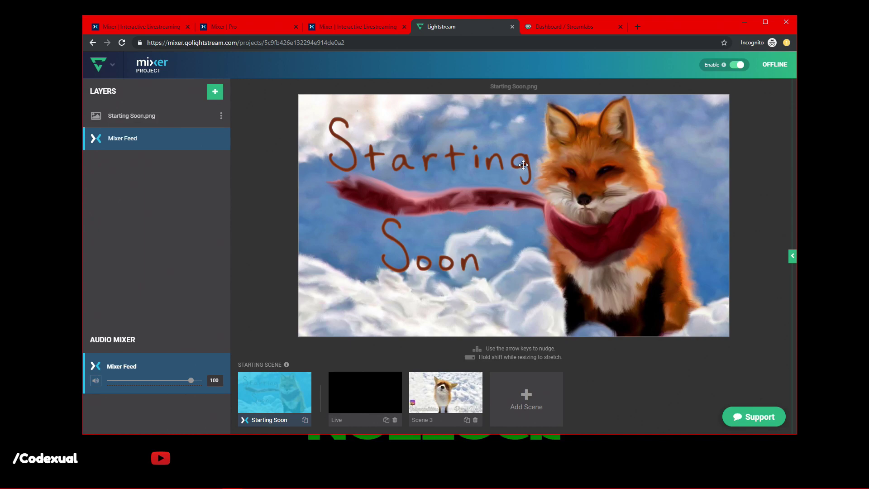
click(364, 392)
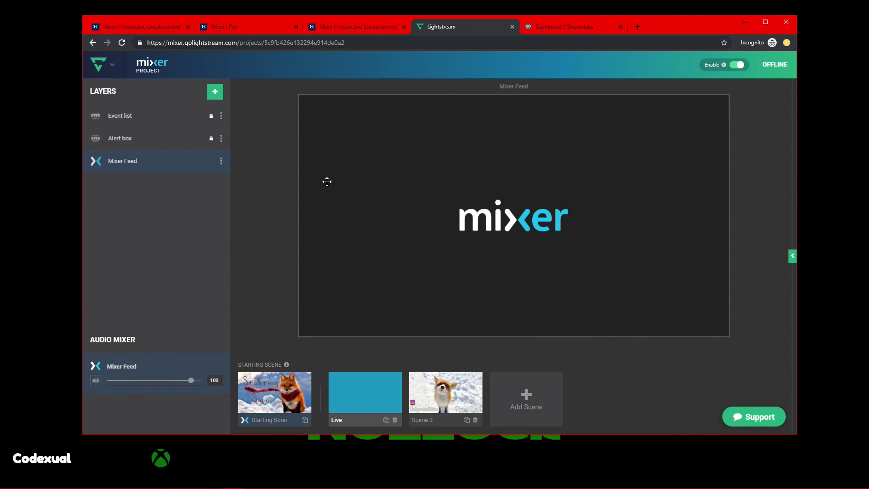
mouse_move(471, 206)
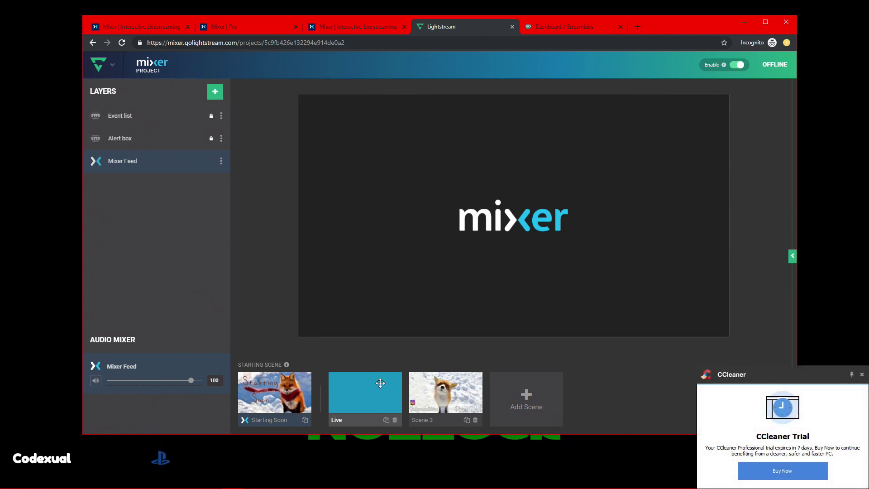
mouse_move(455, 383)
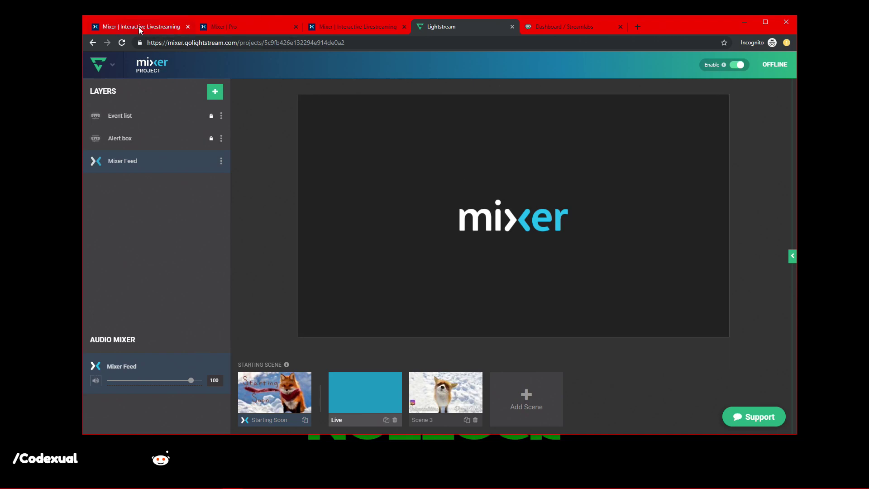
Step: Visit Mixer's Pro page, then open the account menu from the homepage avatar
click(138, 27)
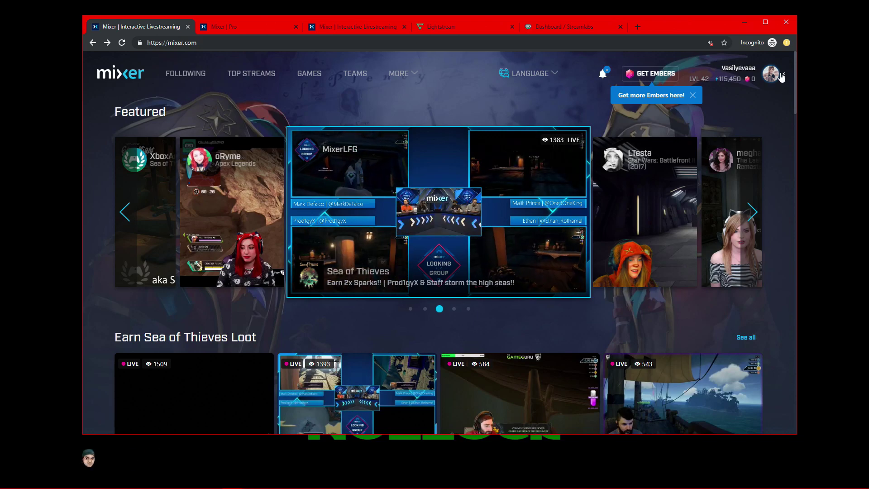
click(247, 27)
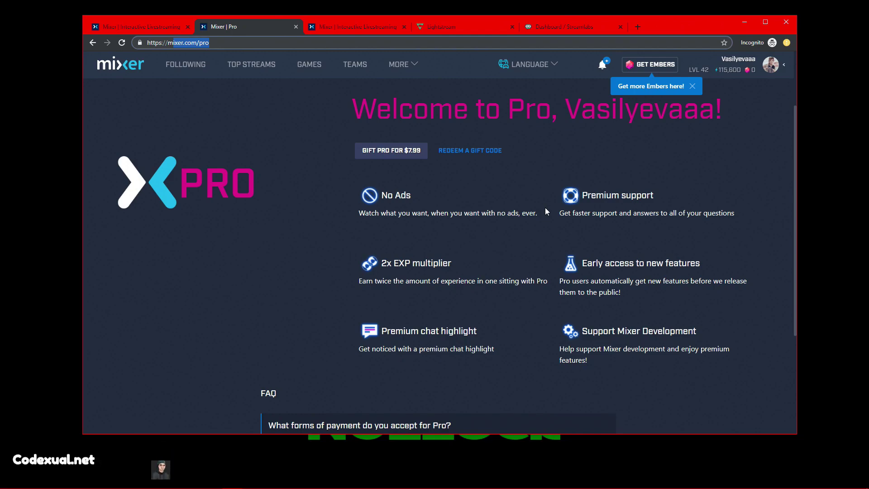
mouse_move(431, 198)
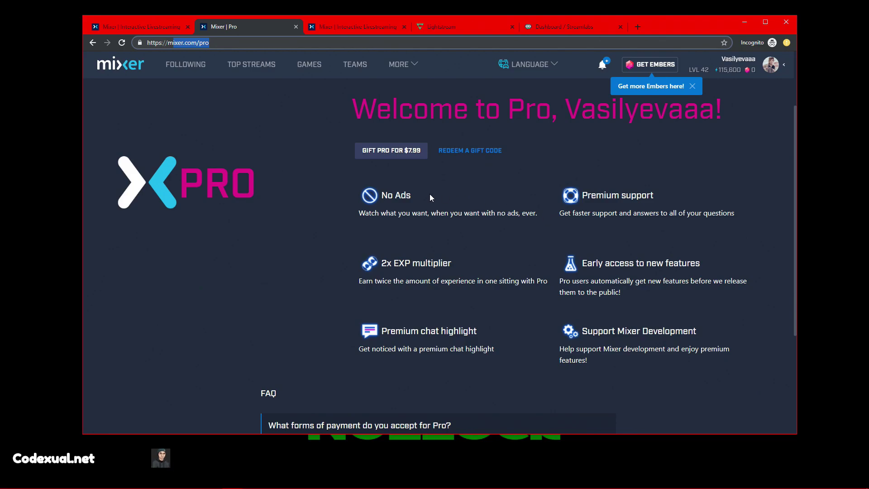
mouse_move(478, 242)
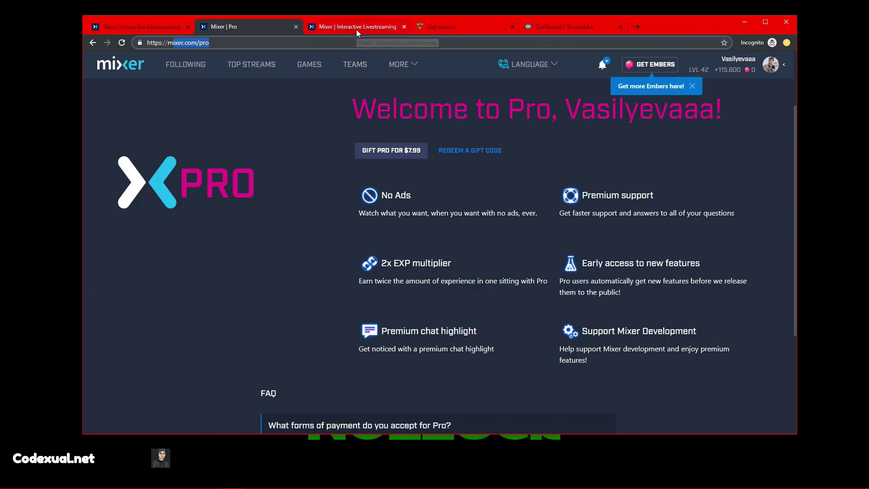
click(357, 27)
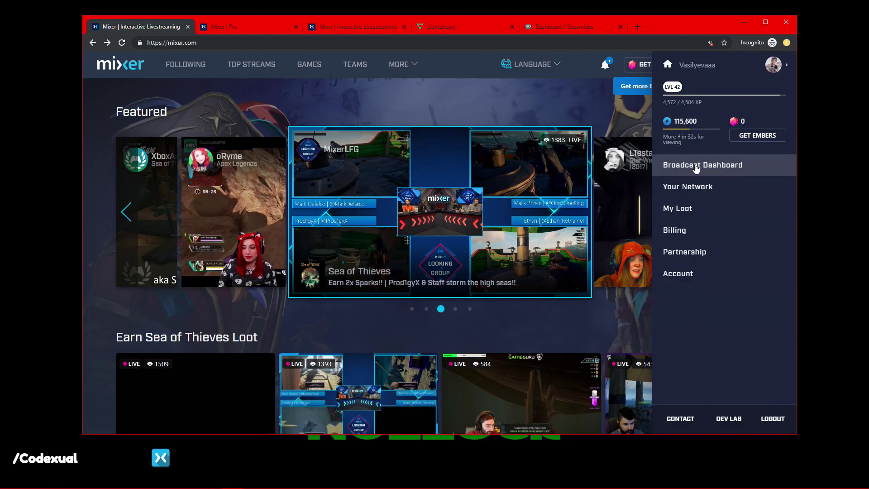
Step: Open Mixer's Broadcast Dashboard at the Lightstream (Beta) video-feed section
click(702, 165)
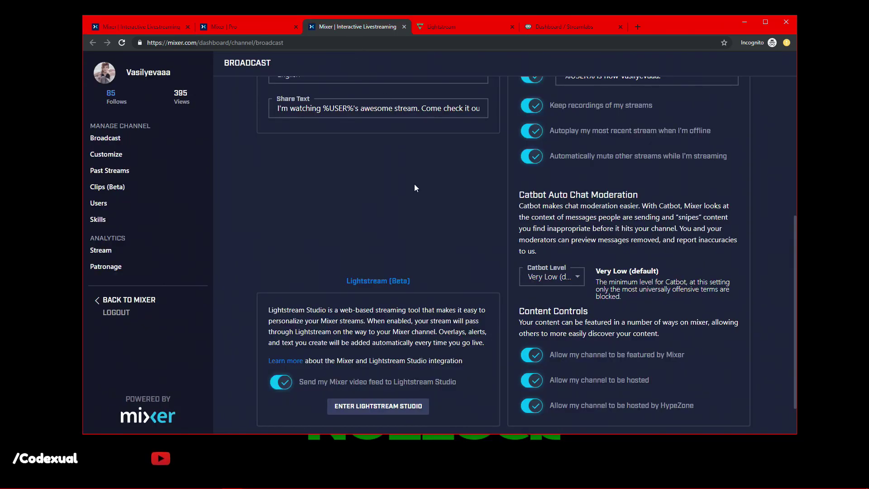
scroll(down, 3)
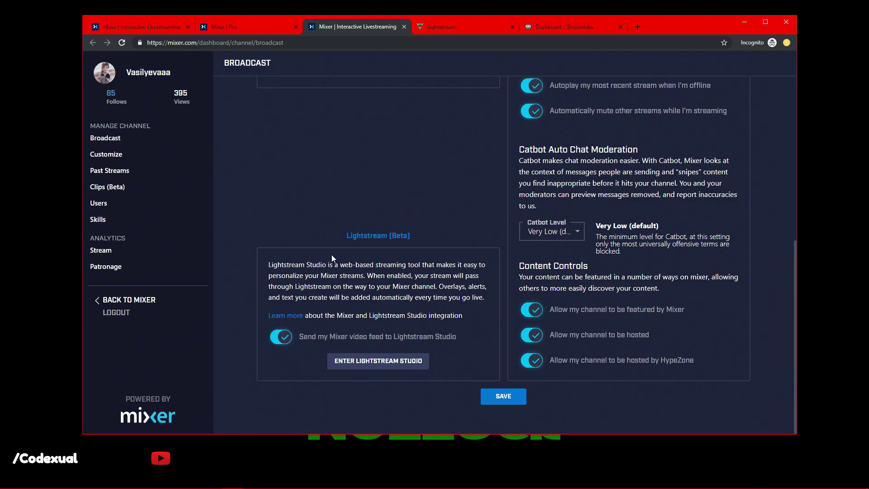
mouse_move(312, 263)
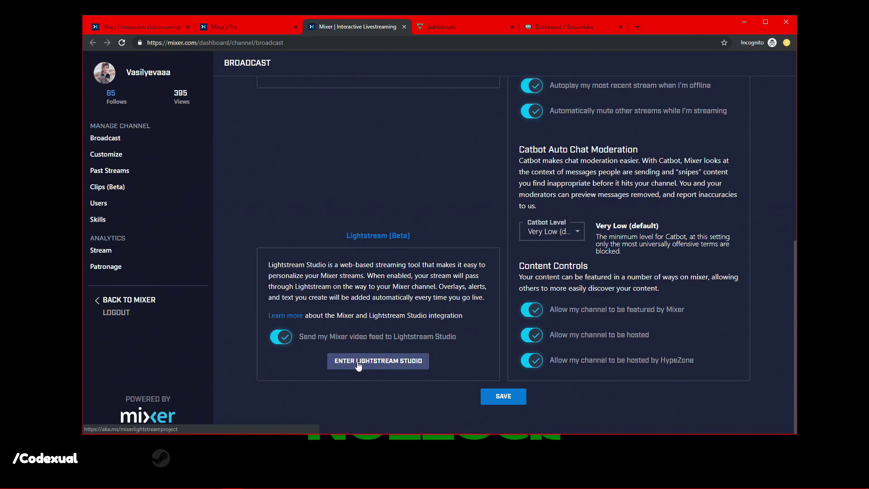
mouse_move(419, 124)
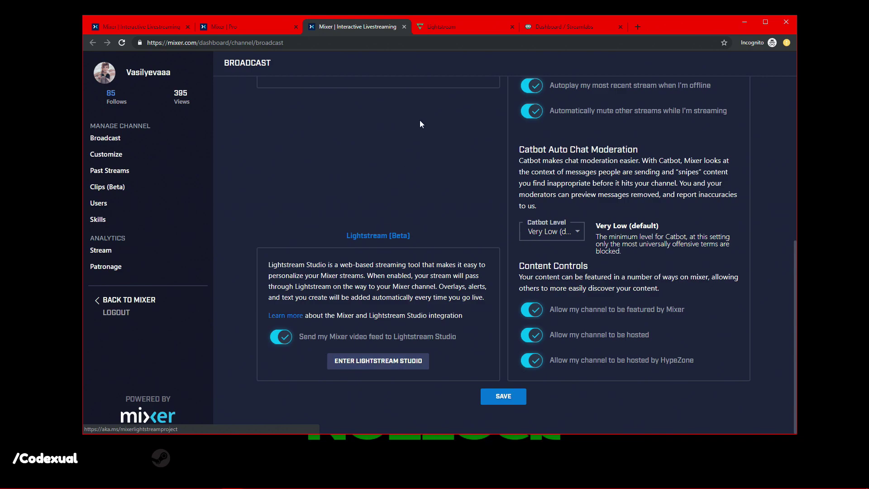
Step: Enter Lightstream Studio, preview Starting Soon, then select the Live scene's Alert box layer
click(378, 360)
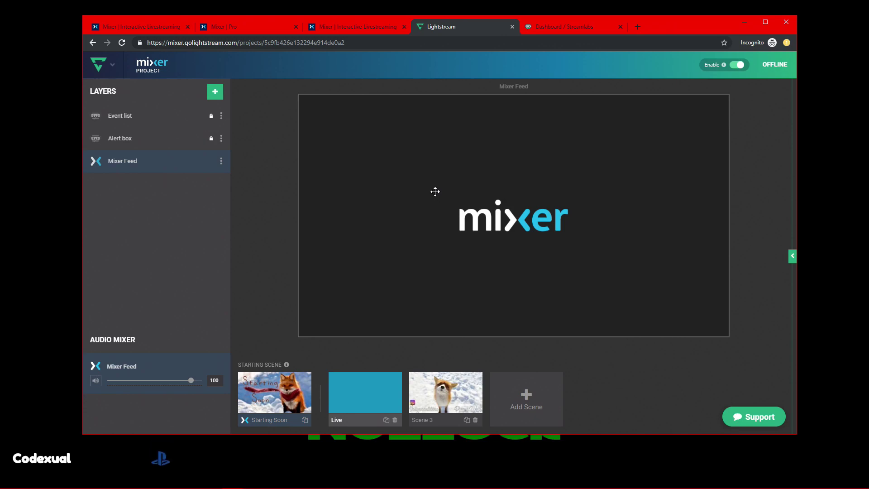
mouse_move(274, 392)
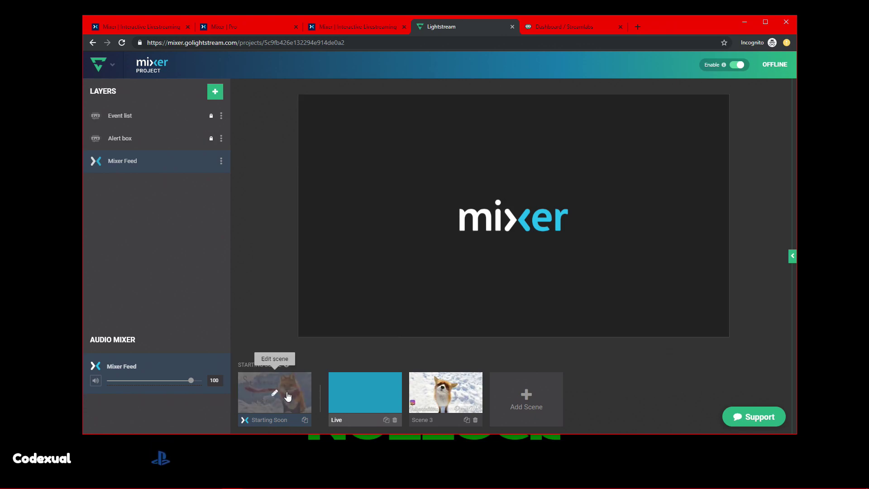
click(274, 392)
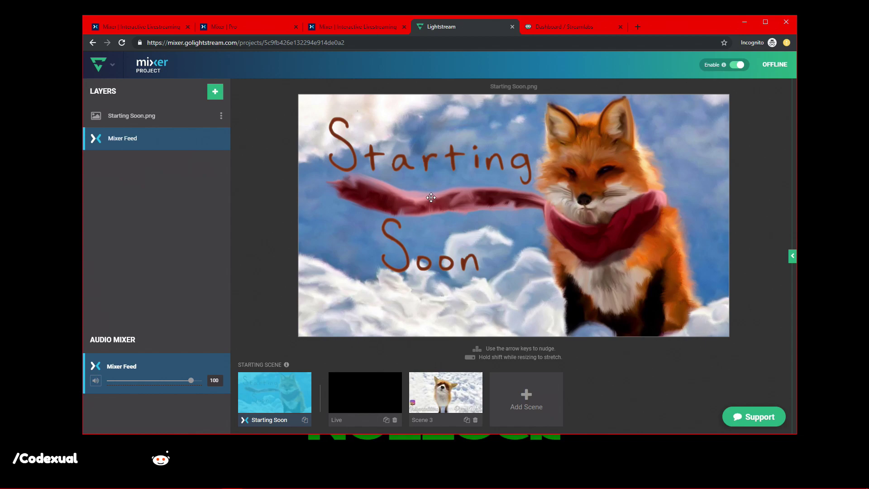
mouse_move(402, 359)
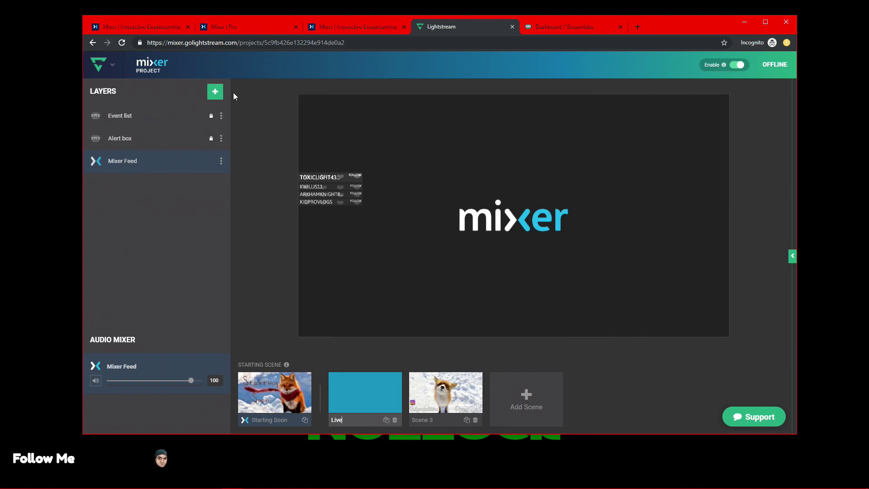
click(215, 91)
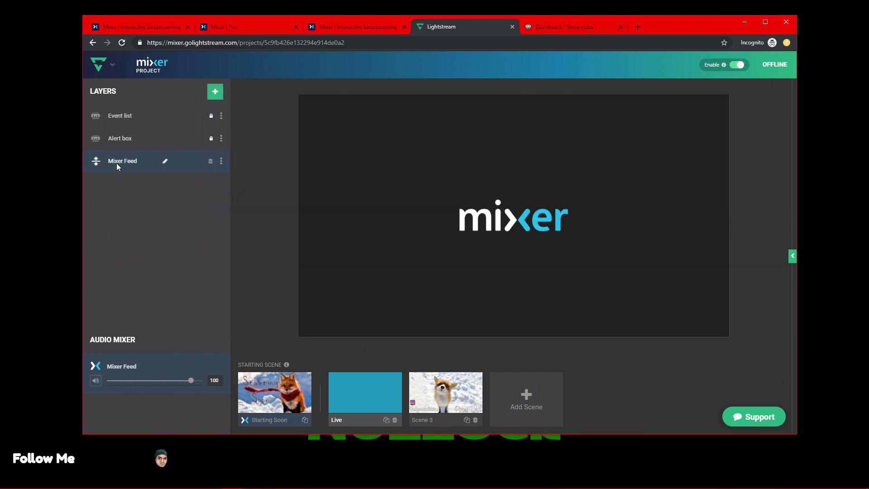
click(119, 138)
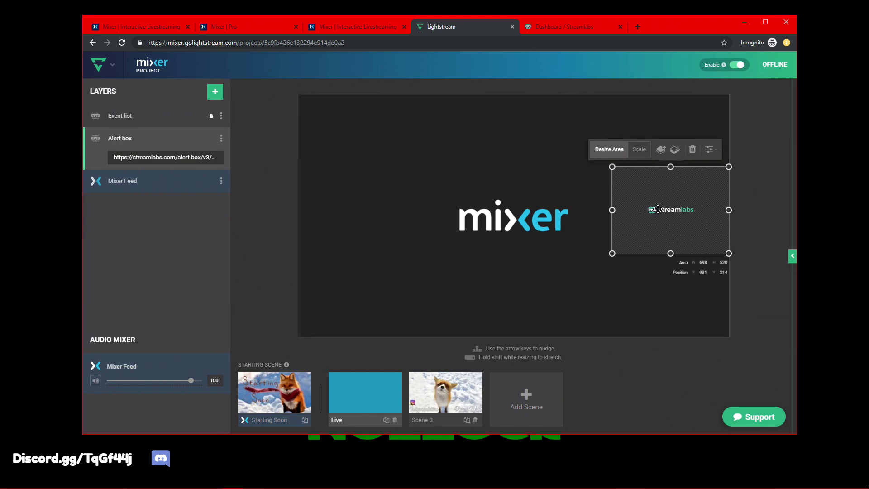
mouse_move(656, 208)
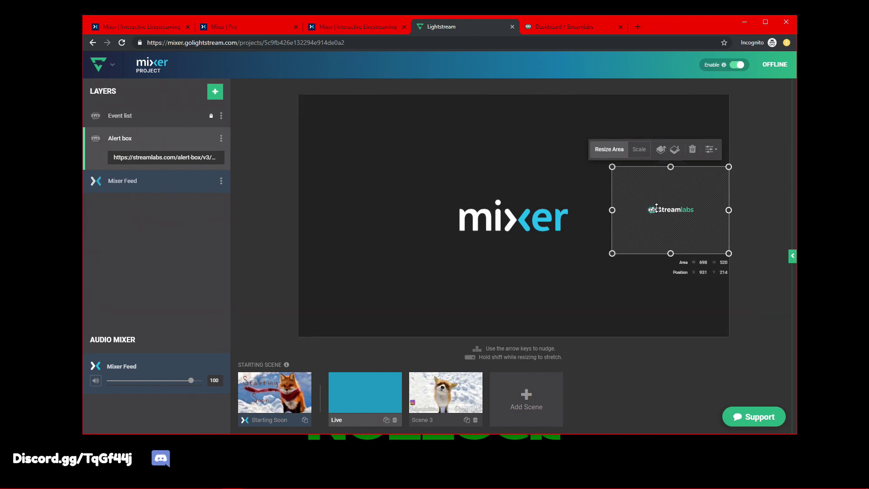
mouse_move(655, 187)
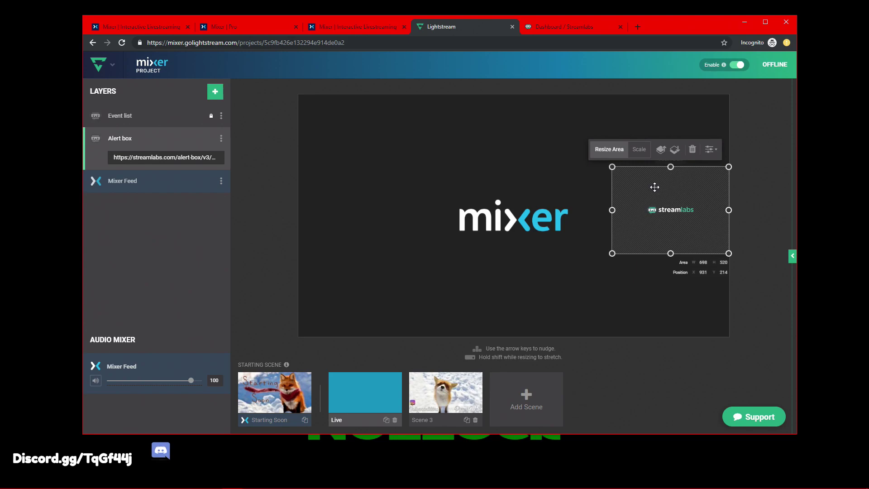
Step: Glance at Streamlabs, then pick the 3rd Party Integrations layer type in Lightstream
click(565, 26)
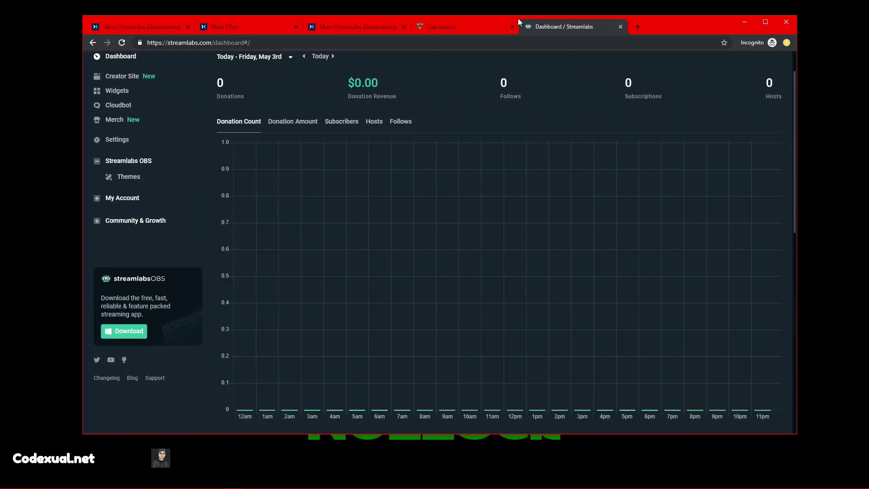
click(466, 27)
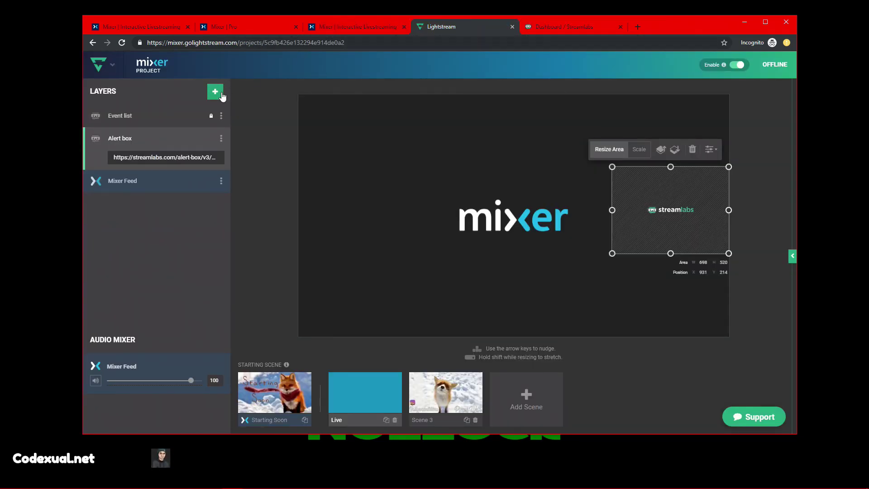
click(215, 92)
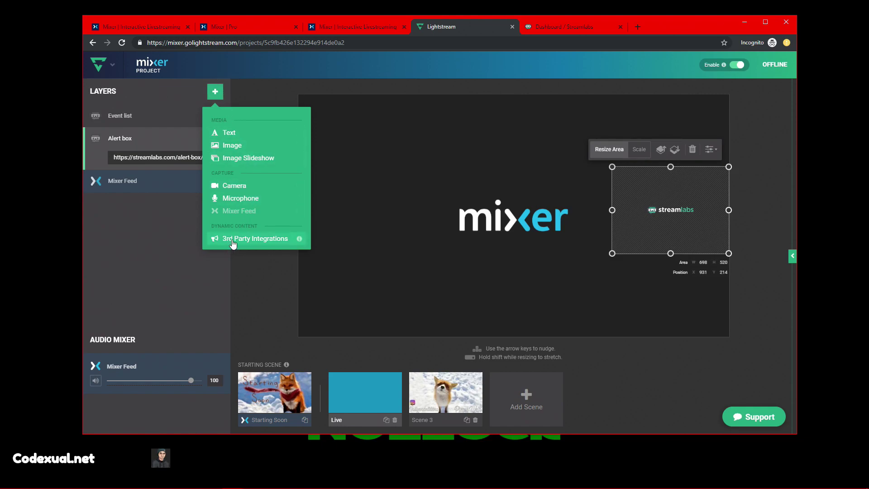
click(255, 239)
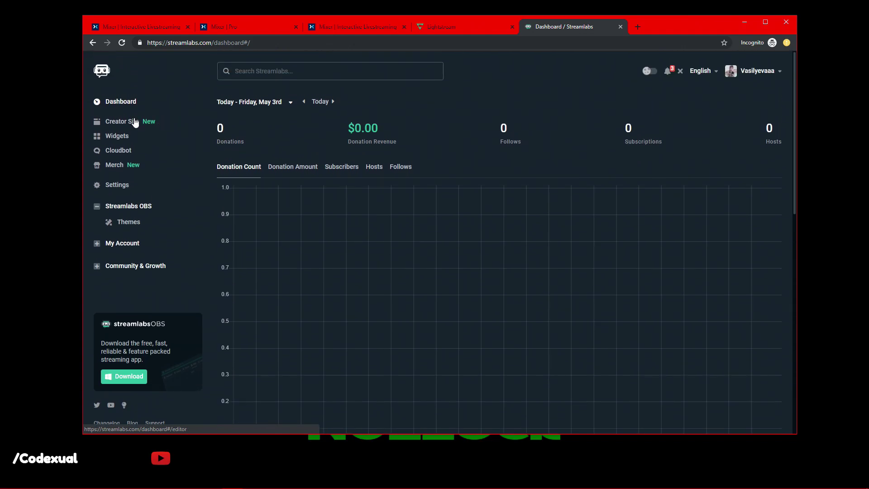
Step: Open the Alert Box widget from the Streamlabs gallery and launch it in a popup window
click(117, 135)
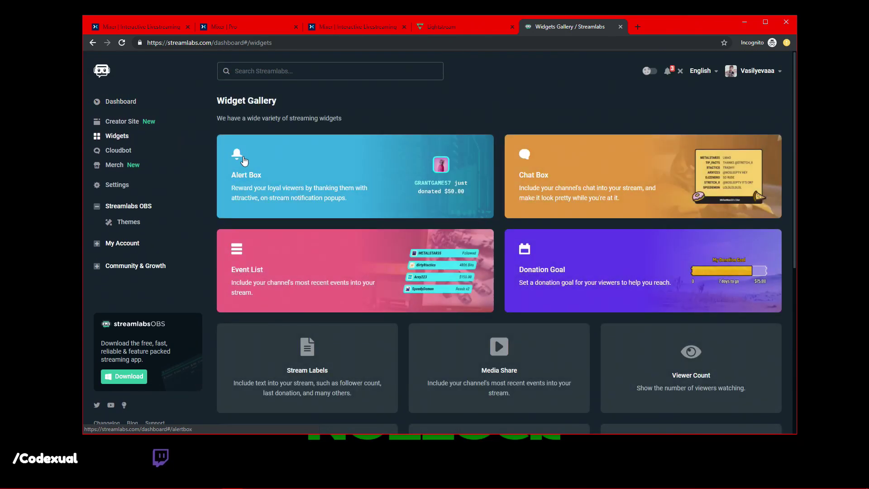
click(246, 175)
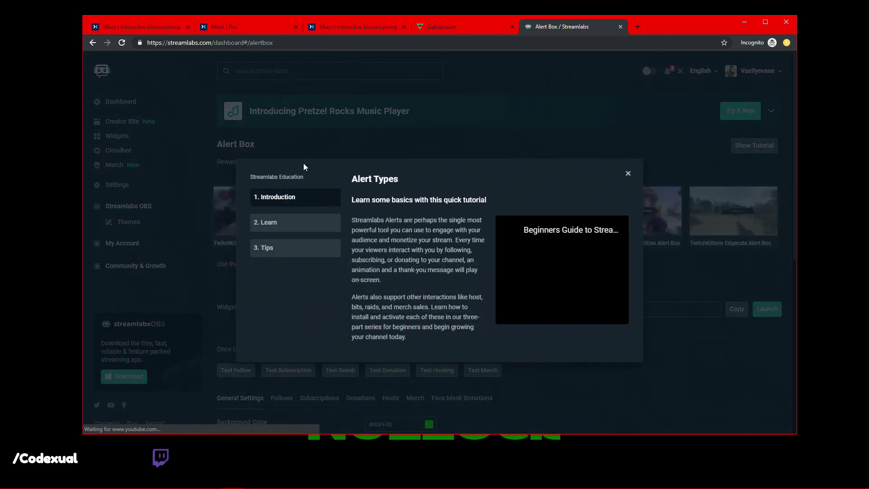
click(628, 173)
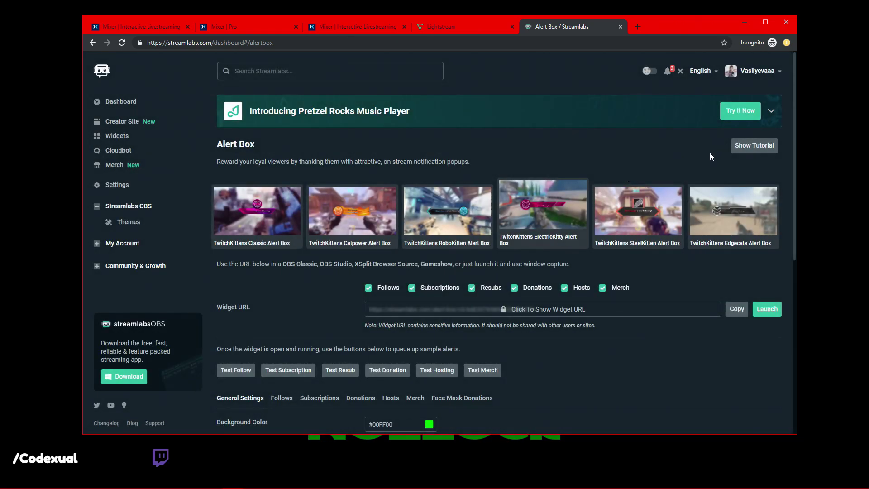
click(766, 309)
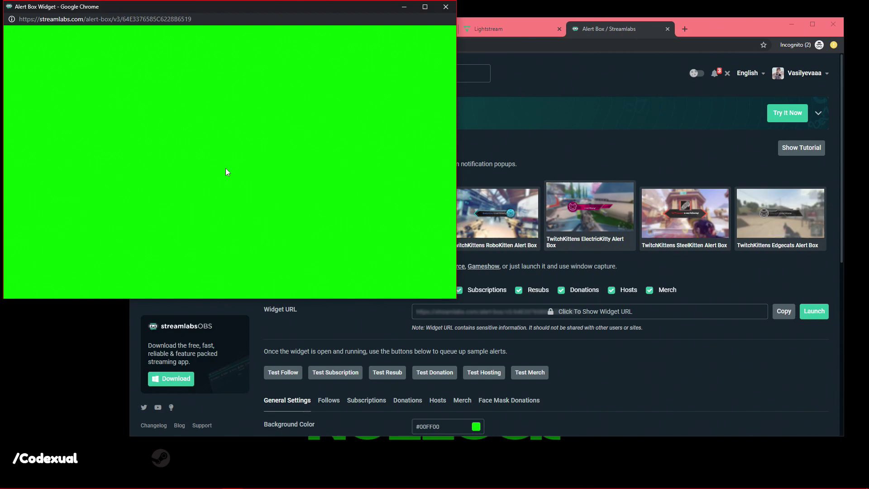
mouse_move(344, 329)
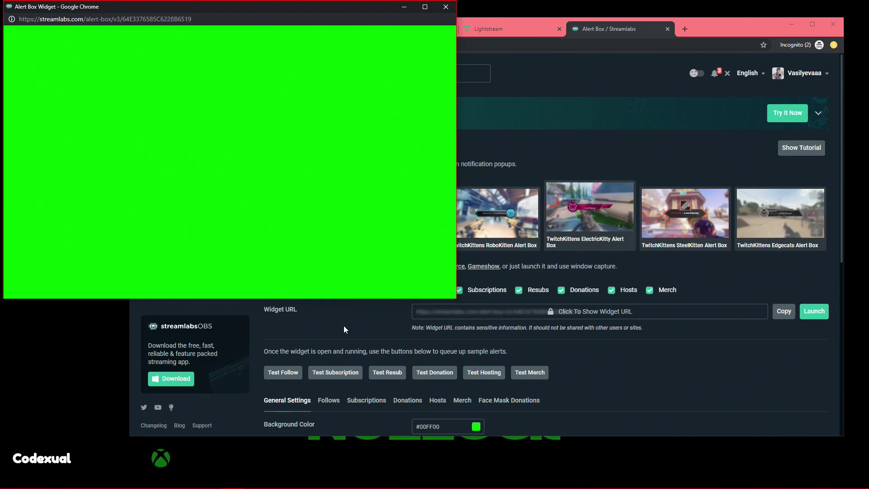
Step: Review General Settings and the follow alert's text animation options
scroll(down, 3)
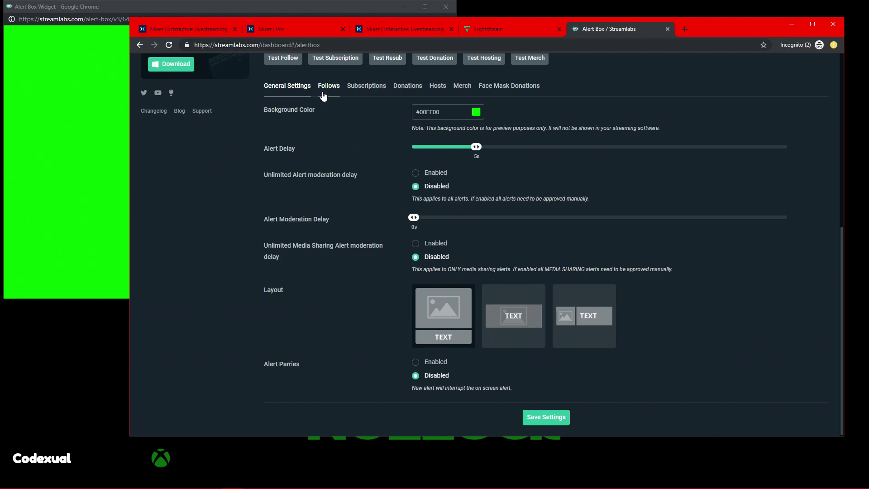
scroll(down, 3)
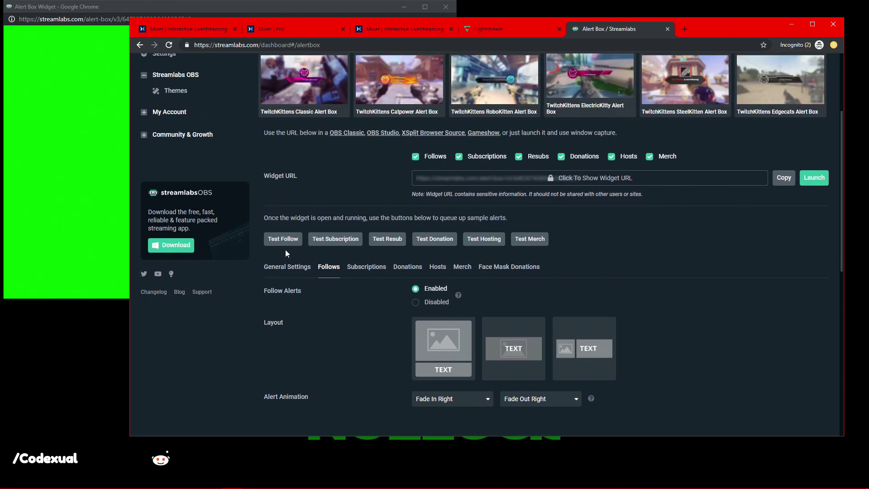
click(282, 238)
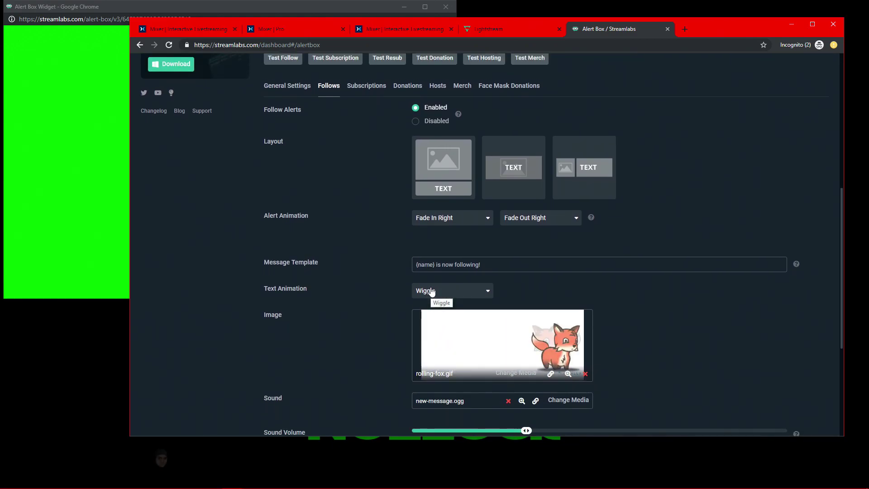
click(451, 290)
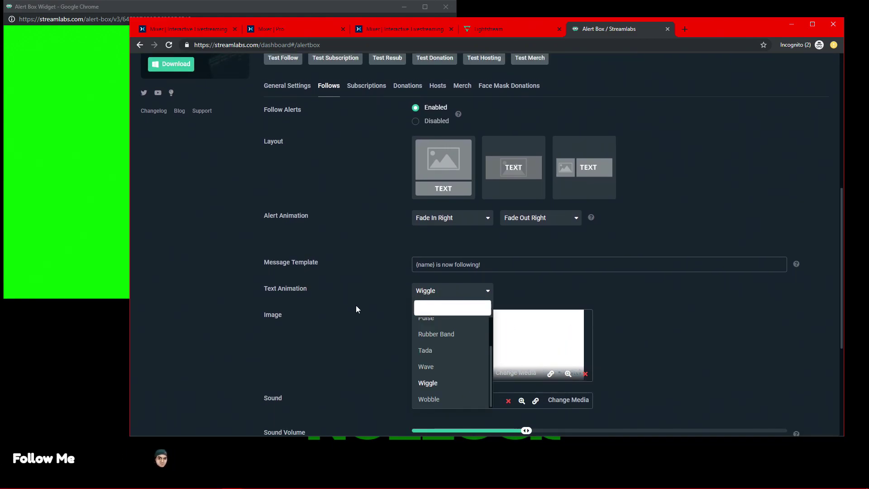
scroll(down, 3)
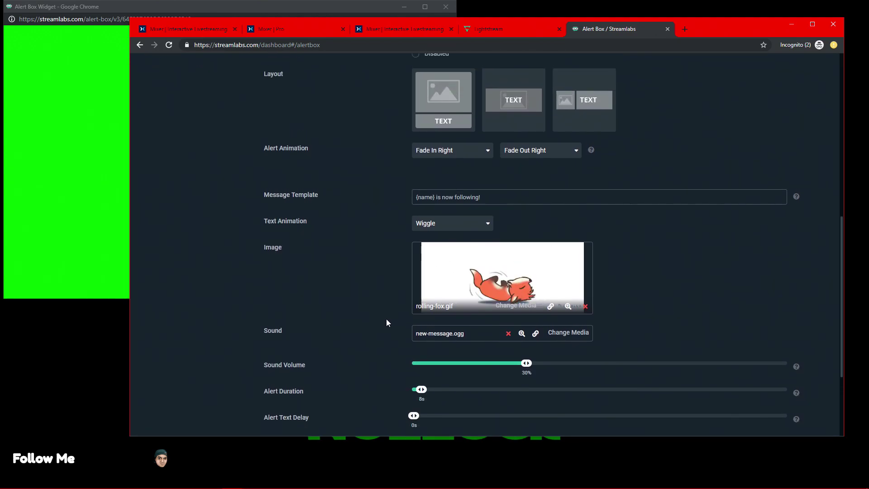
scroll(down, 3)
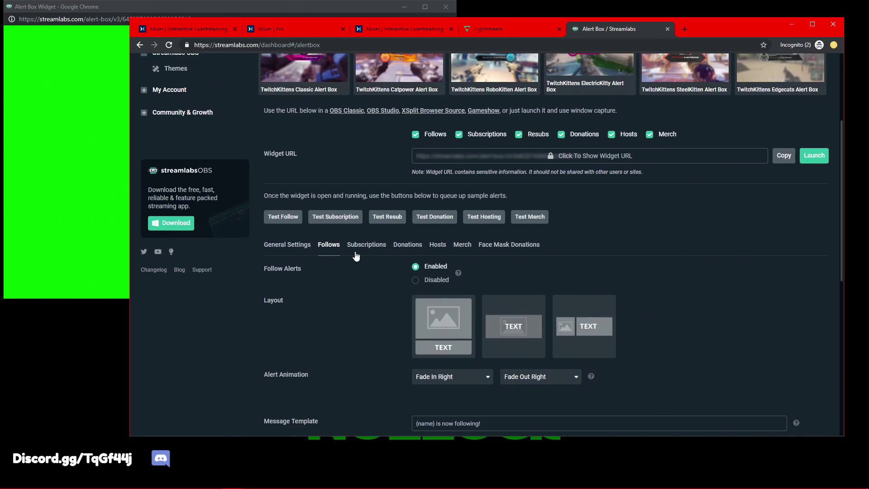
mouse_move(333, 253)
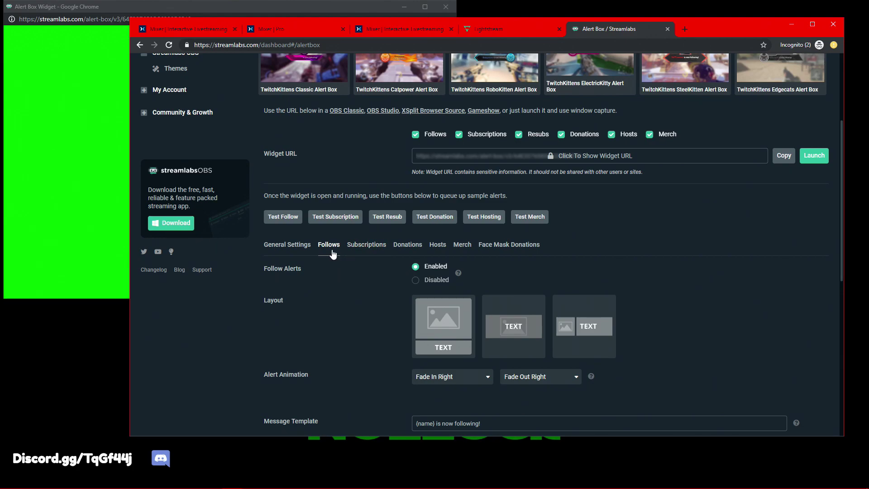
Step: Check the donation and merch alerts, then copy the Alert Box widget URL
click(408, 244)
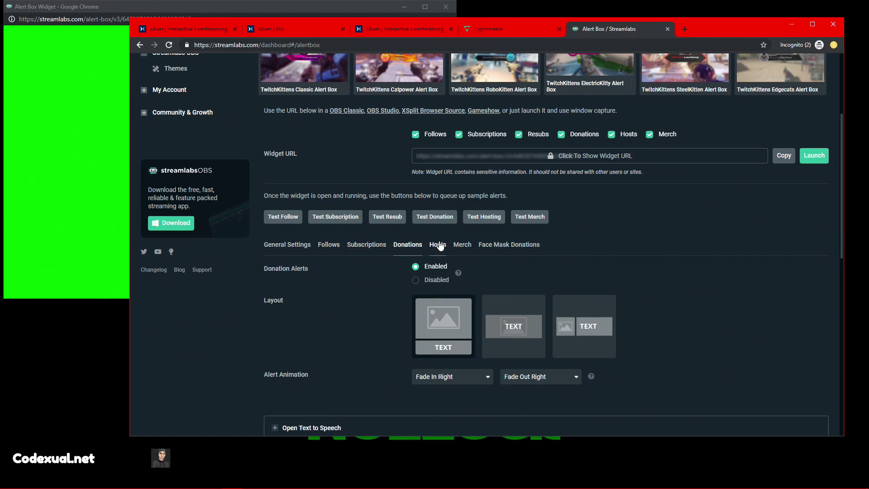
click(462, 244)
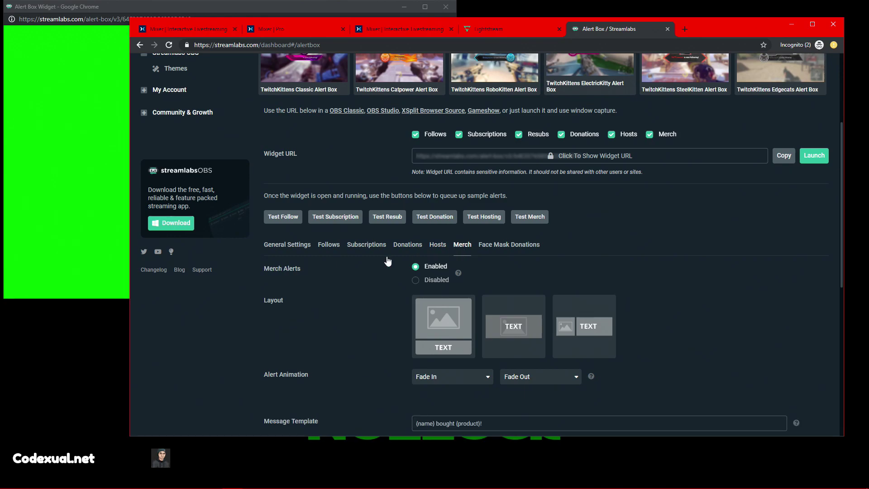
click(328, 244)
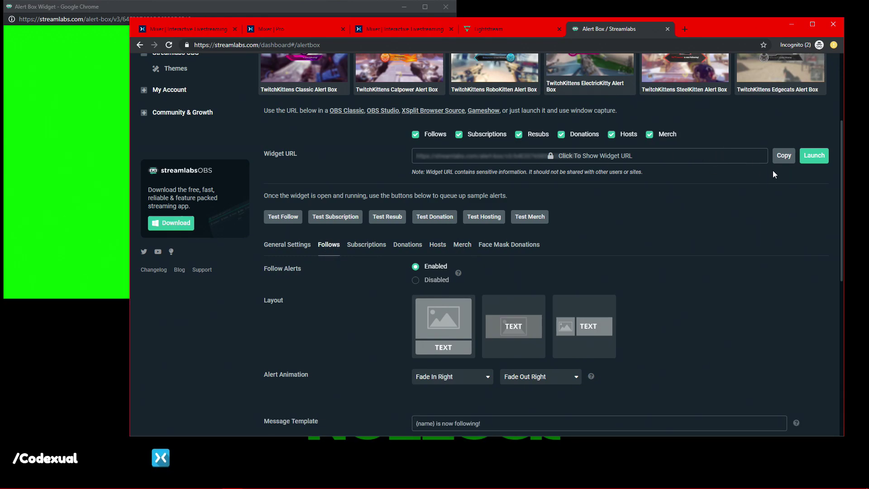
click(783, 156)
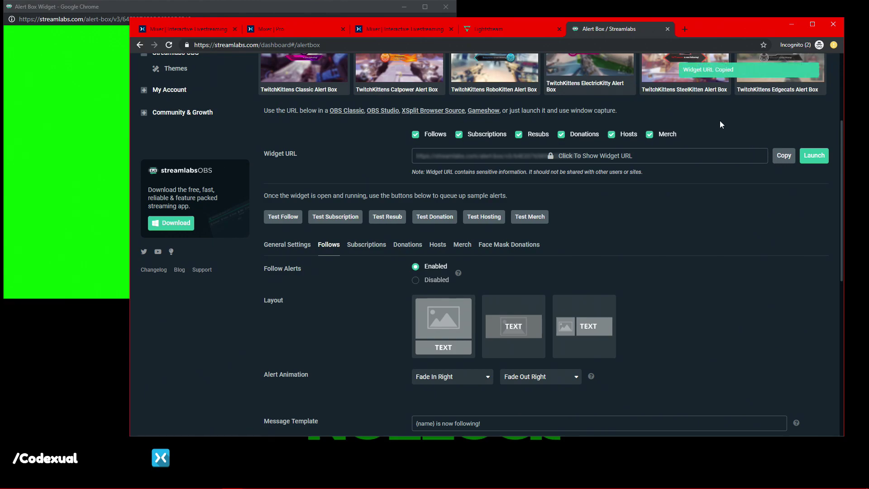
Step: Paste the Streamlabs alert box URL into the Alert layer and drop it above Mixer Feed
click(487, 29)
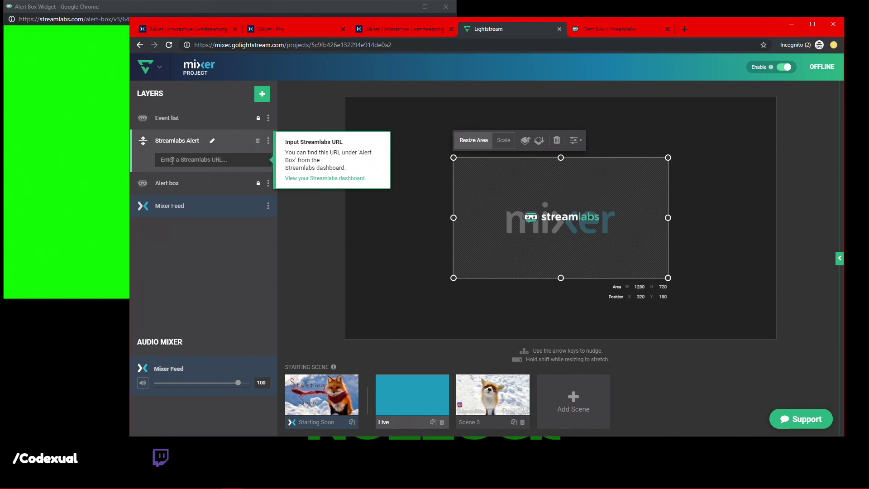
click(212, 159)
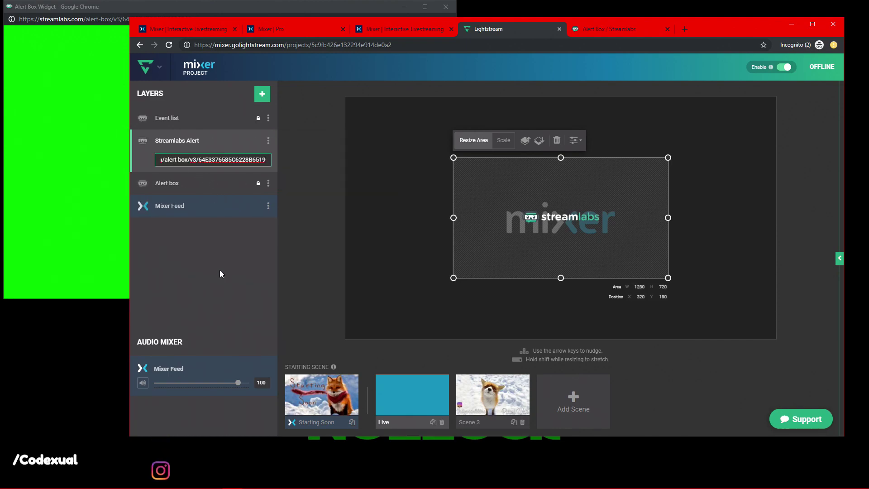
key(Enter)
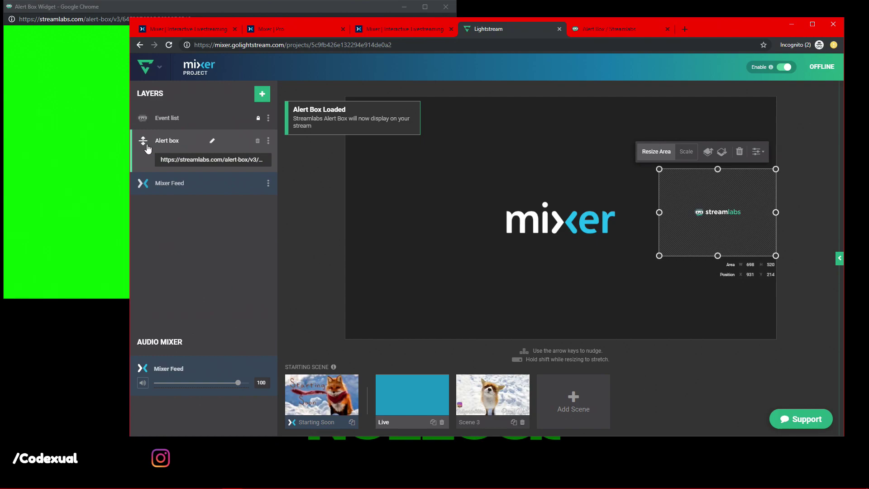
click(257, 140)
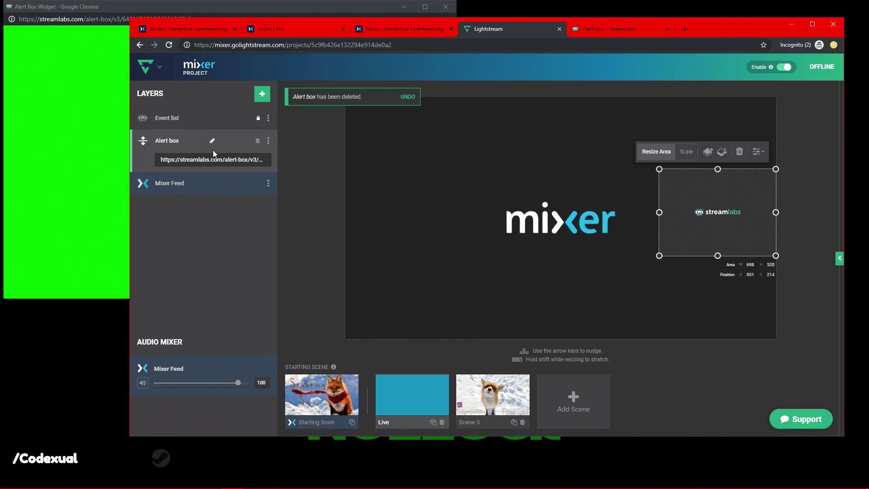
mouse_move(212, 160)
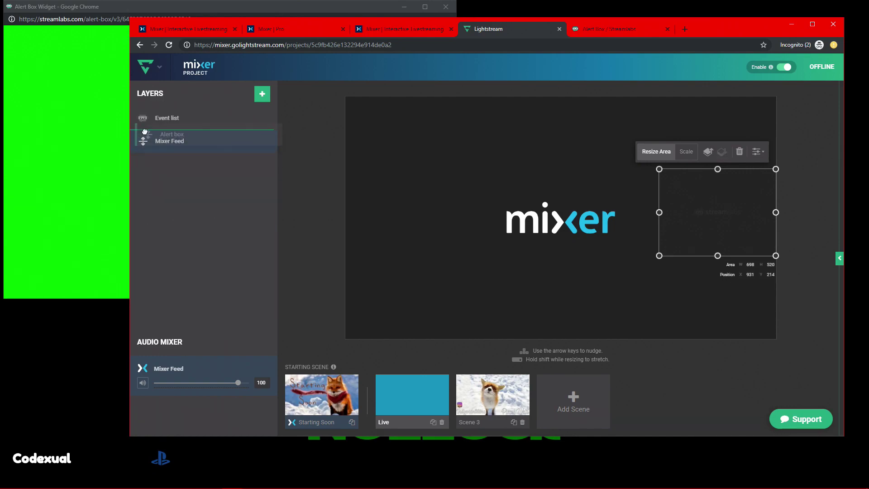
click(167, 117)
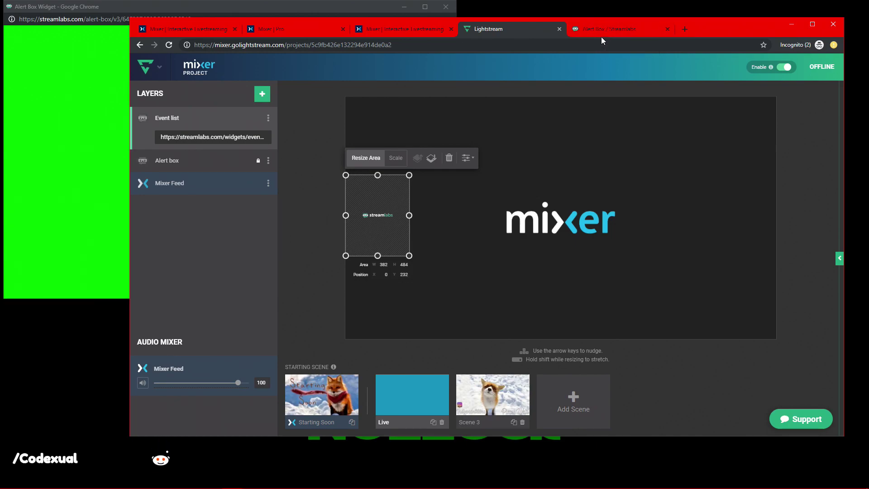
click(609, 29)
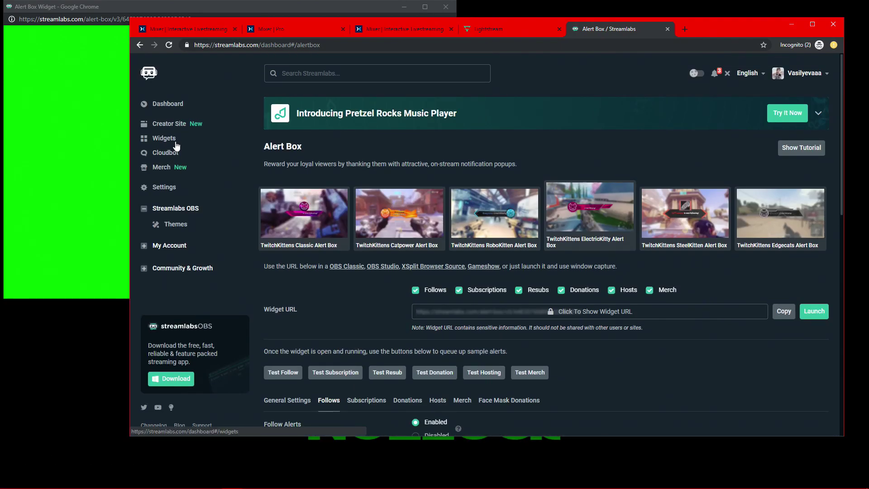
Step: Open the Hearts-themed Event List widget settings, briefly checking the Lightstream layer list
click(163, 138)
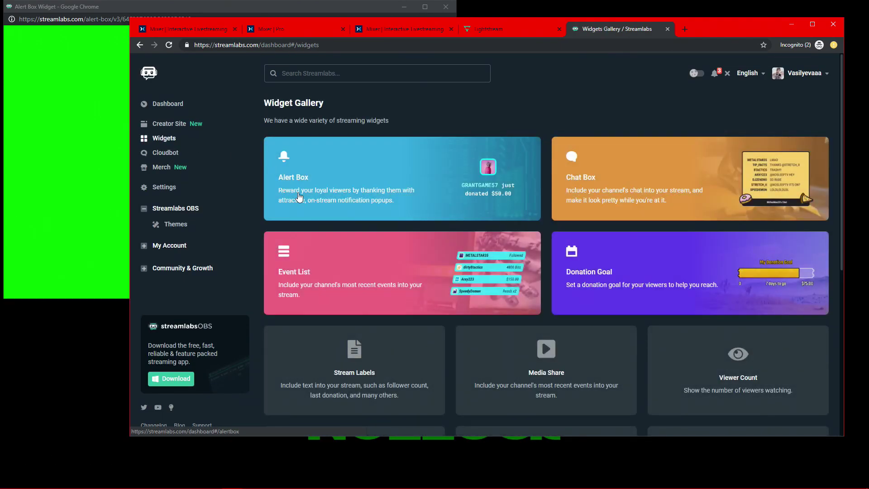
click(402, 271)
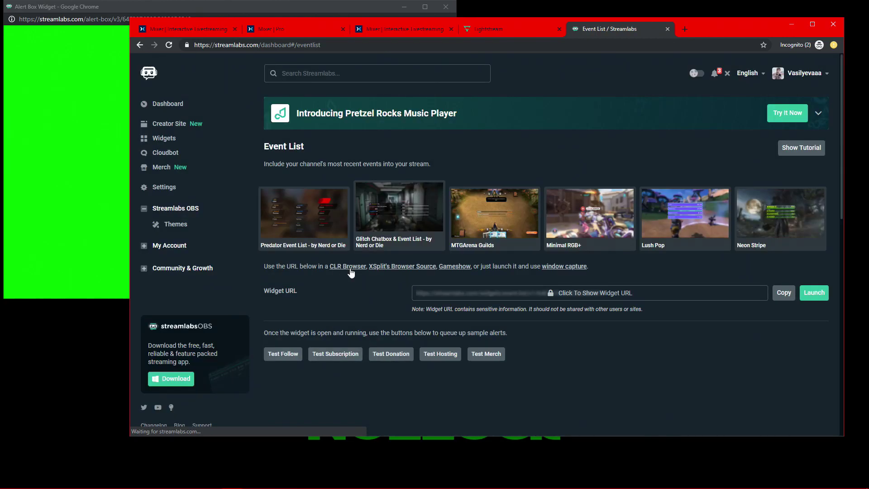
scroll(down, 3)
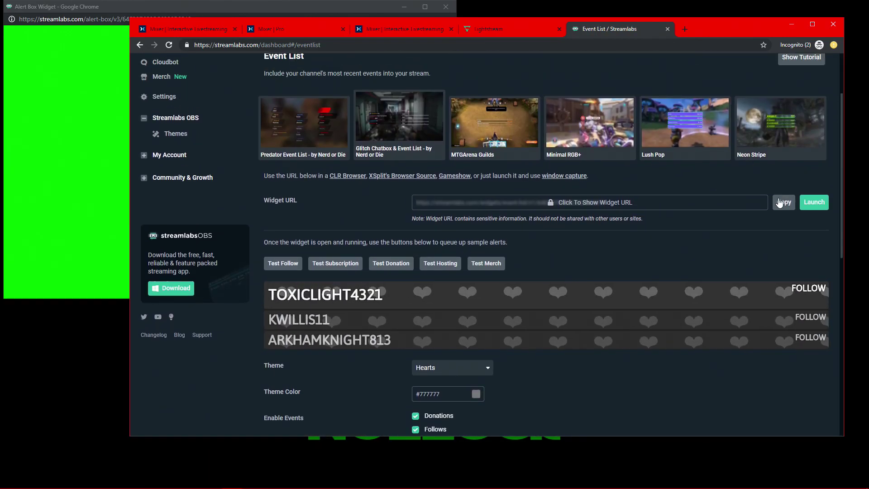
scroll(down, 3)
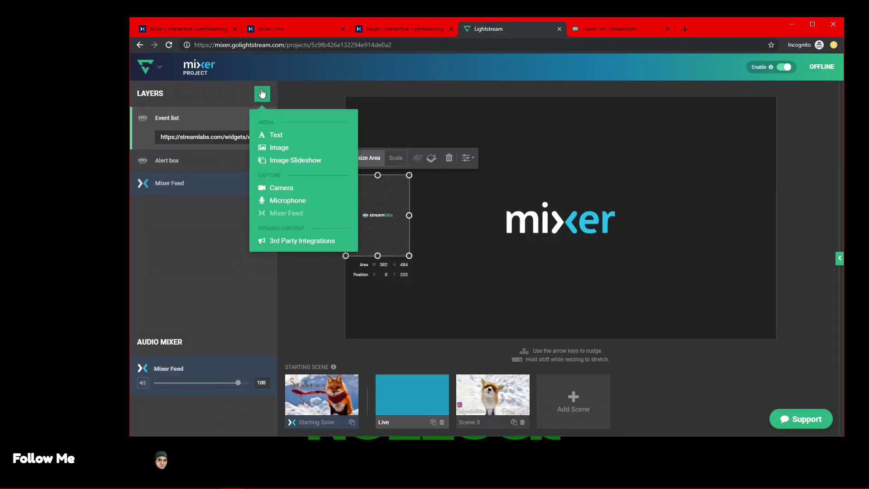
click(272, 262)
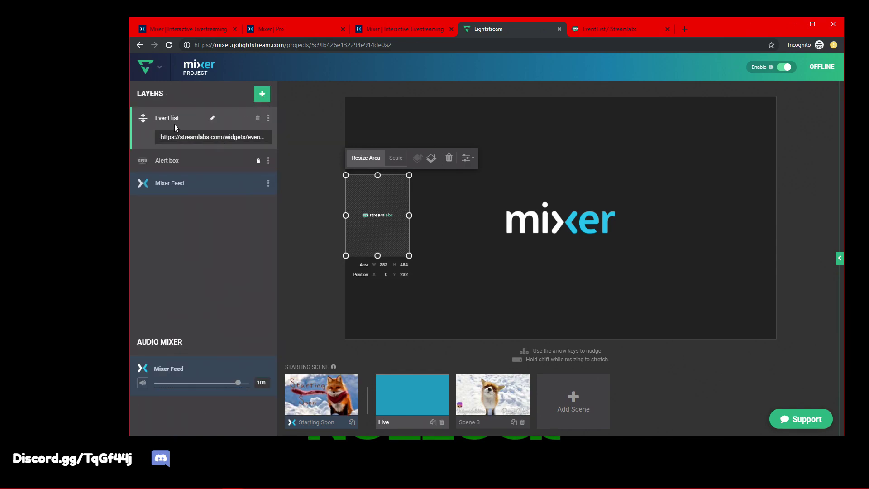
click(621, 29)
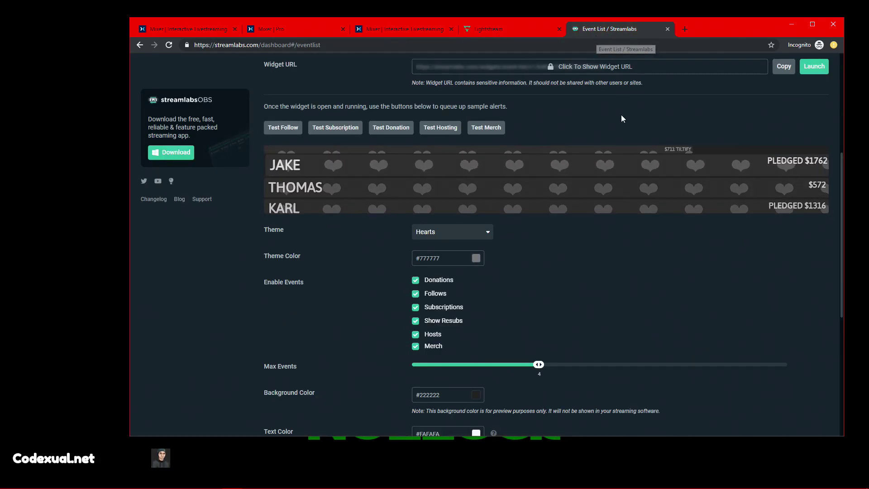
Step: Browse the Streamlabs Widget Gallery, then return to the Lightstream Live scene
scroll(up, 3)
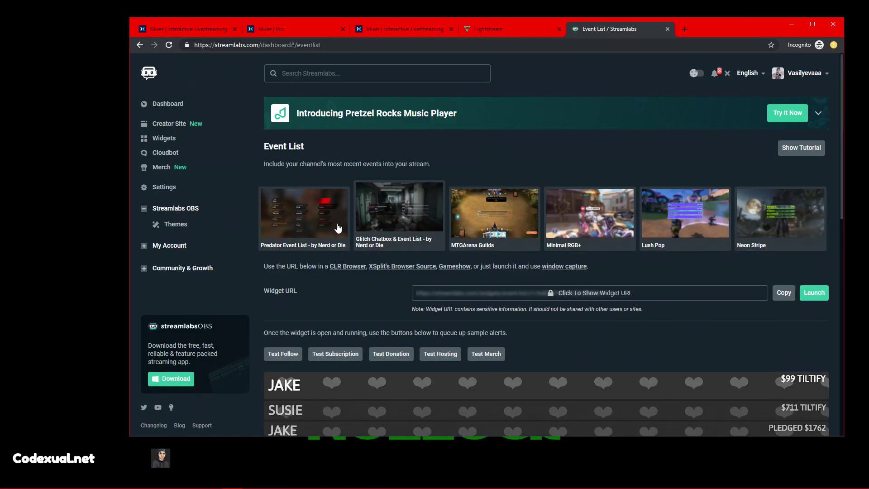
click(164, 138)
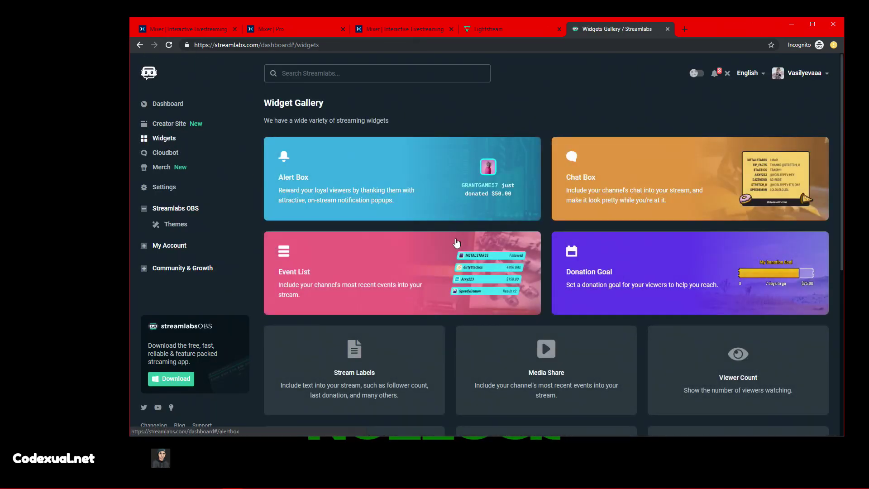
scroll(down, 3)
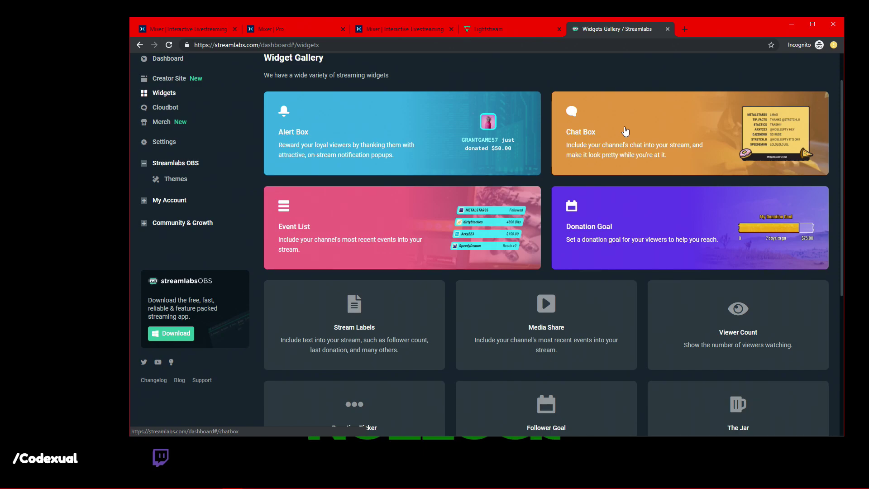
click(494, 29)
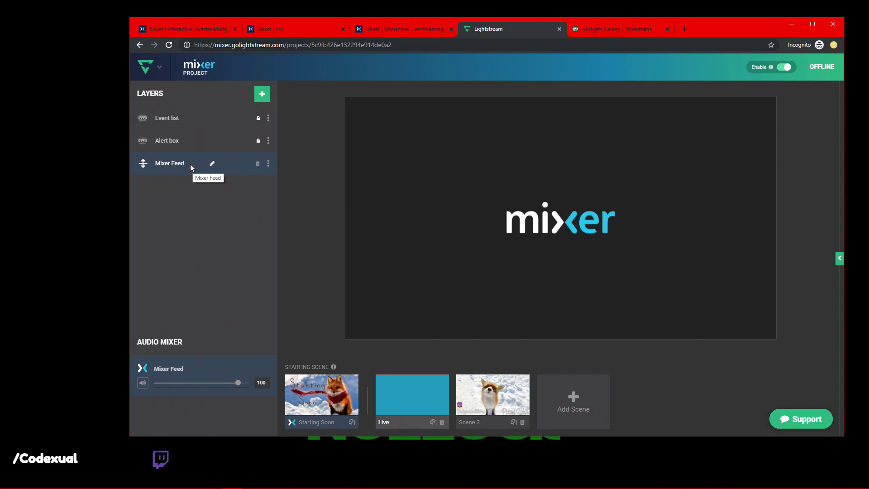
Step: Inspect the Alert box and Event list layers and browse the add-layer types
click(166, 140)
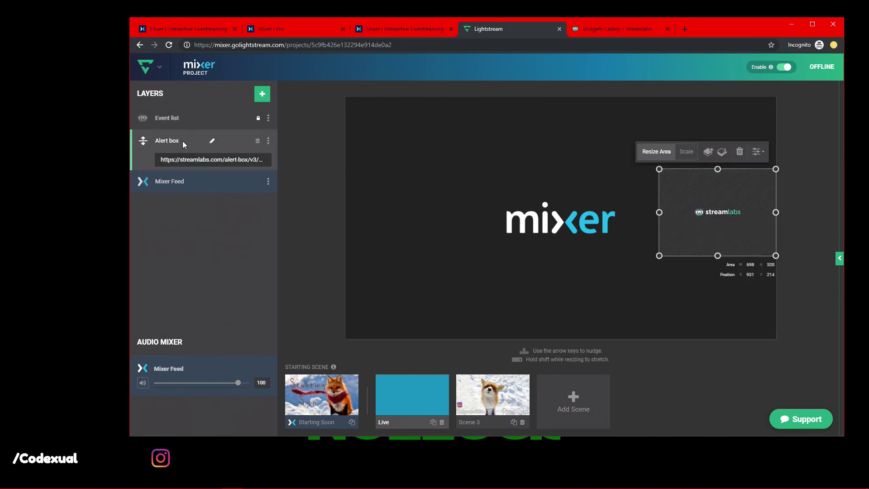
click(166, 117)
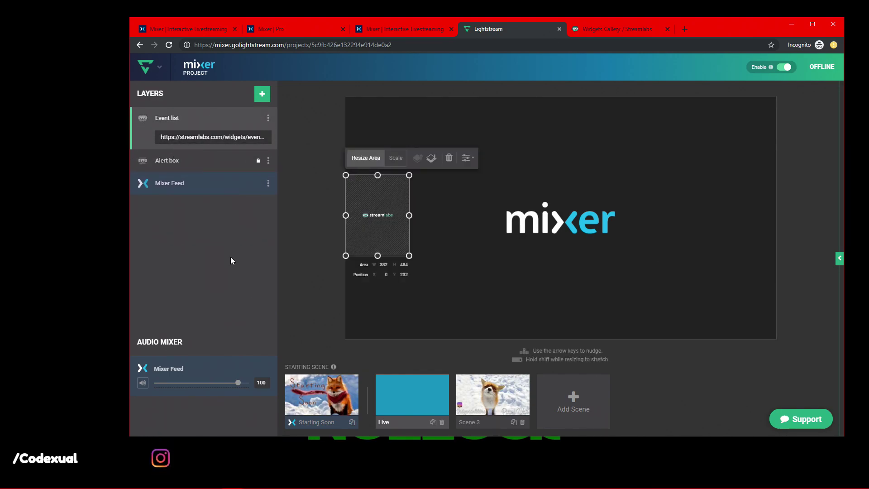
click(261, 94)
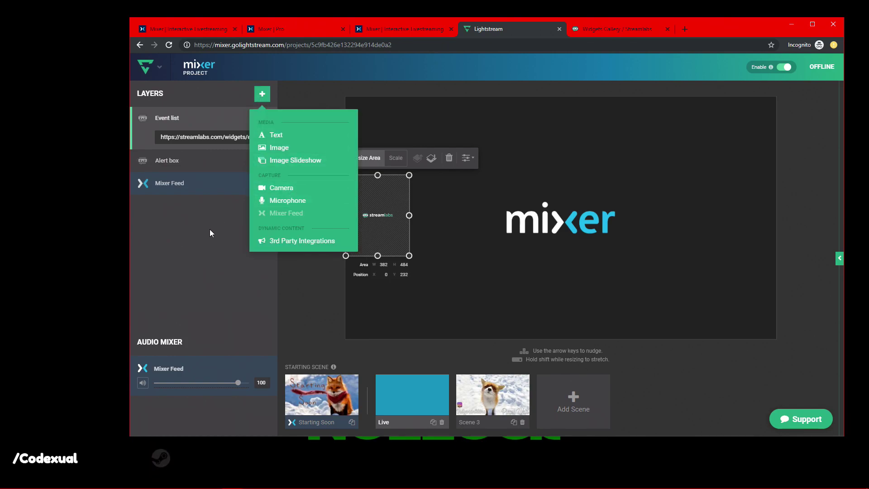
click(262, 94)
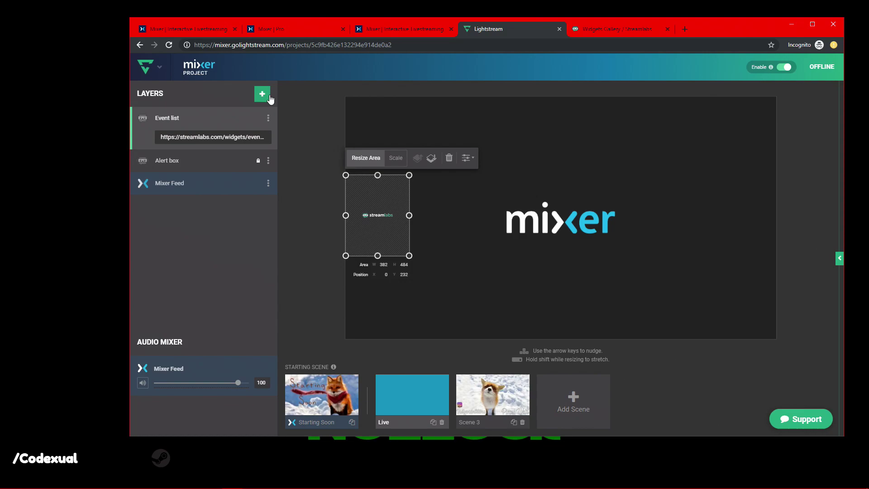
click(262, 94)
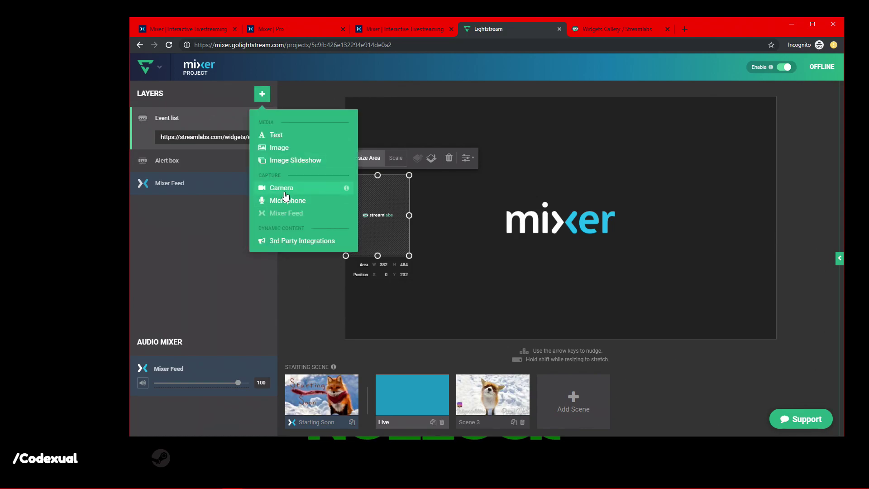
mouse_move(212, 217)
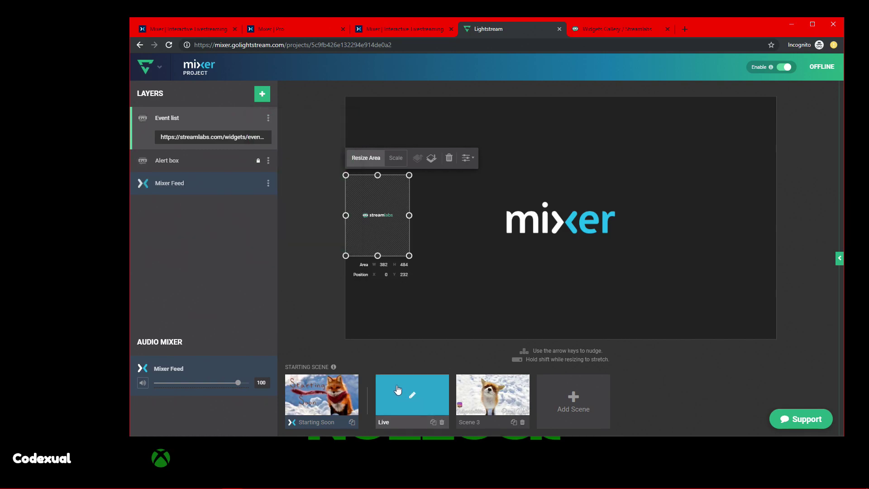
Step: Lock the Event list layer above the Mixer Feed, then view Scene 3
click(261, 93)
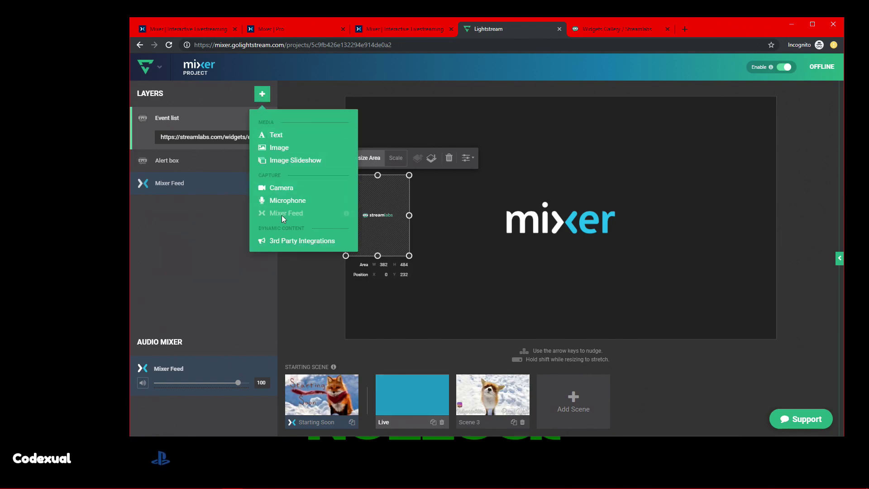
mouse_move(286, 200)
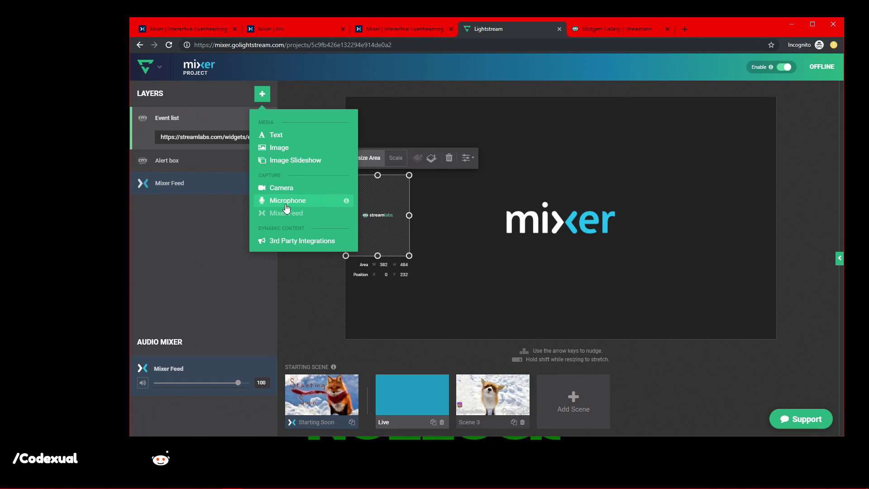
mouse_move(217, 234)
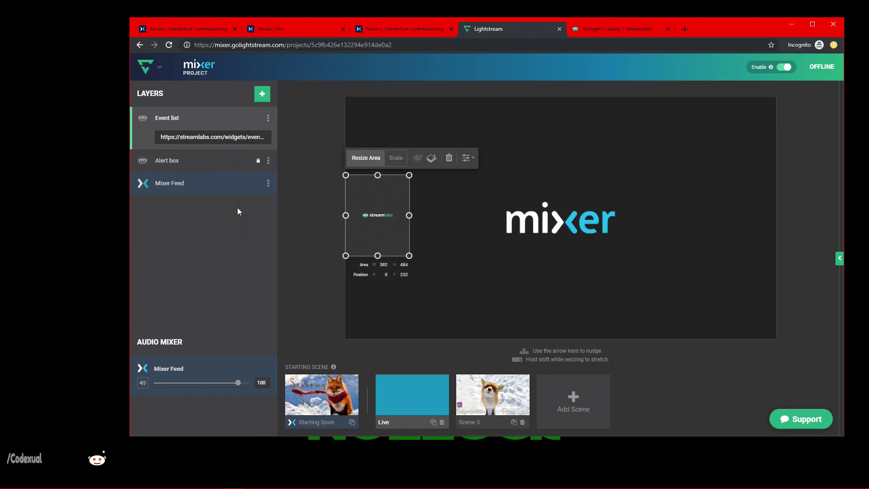
click(262, 94)
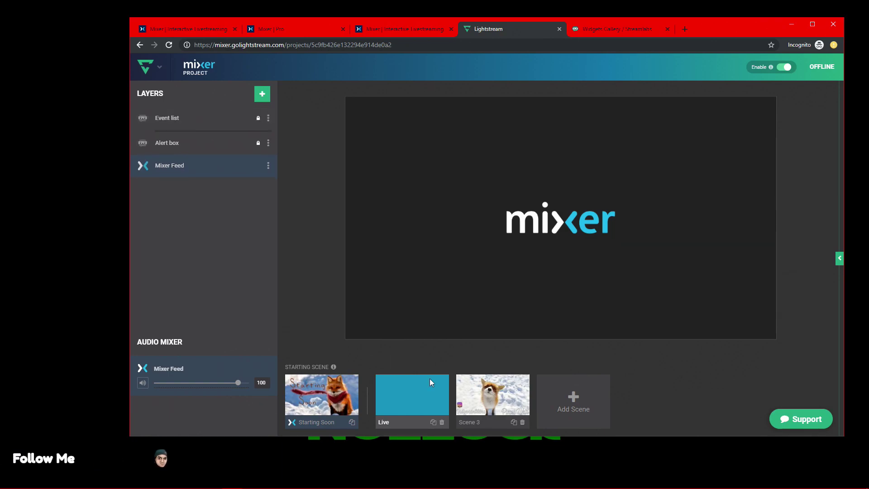
click(491, 394)
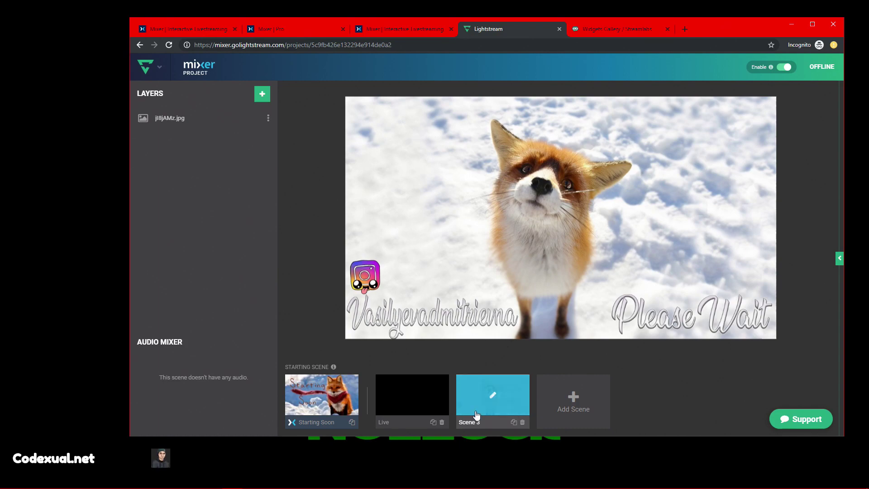
Step: Rename Scene 3 to 'BRB', preview Starting Soon and Live, and add Scene 4
double_click(469, 421)
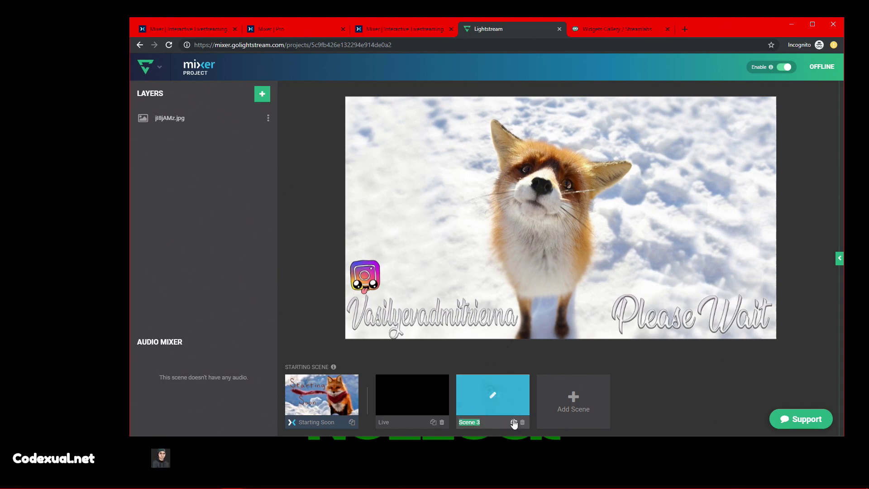
text(BRB)
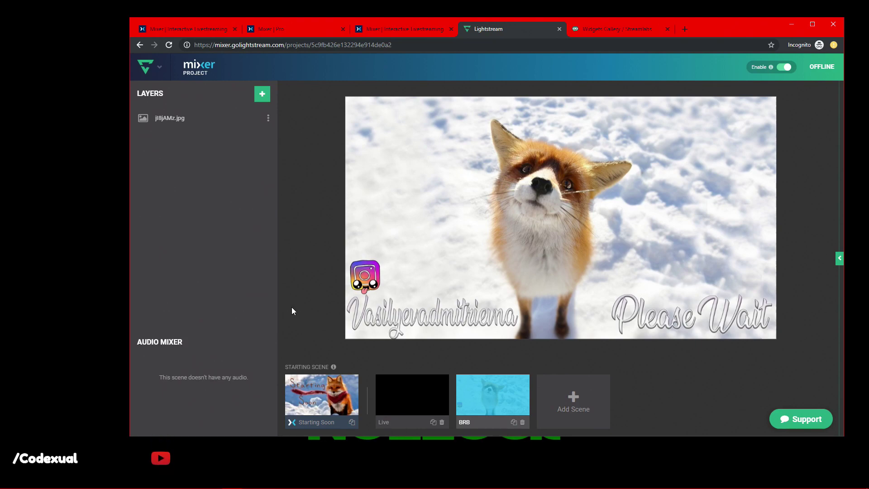
mouse_move(314, 316)
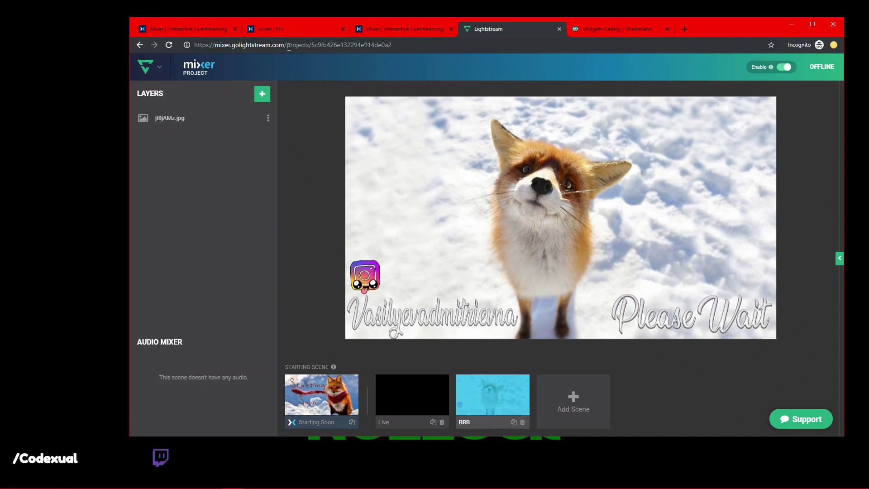
click(322, 394)
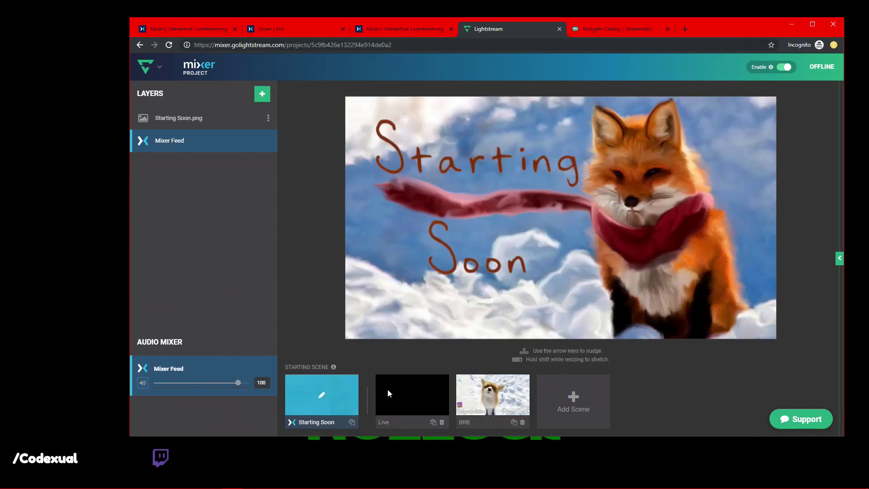
click(491, 394)
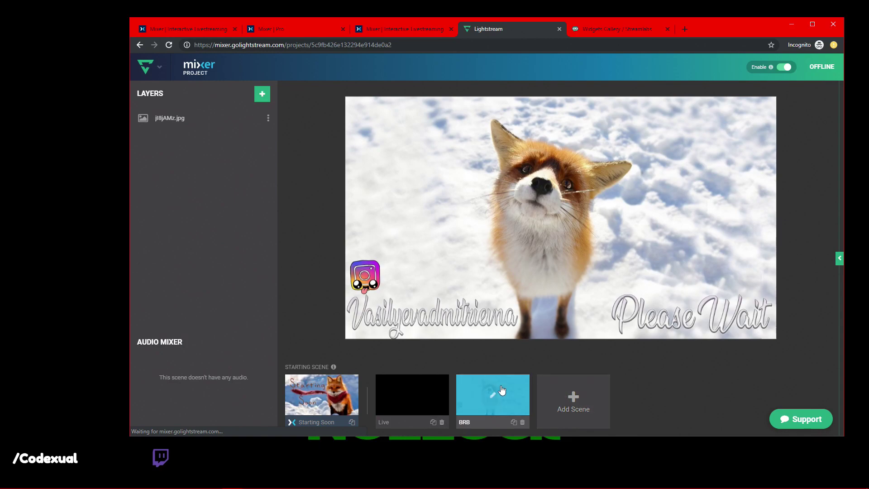
click(411, 394)
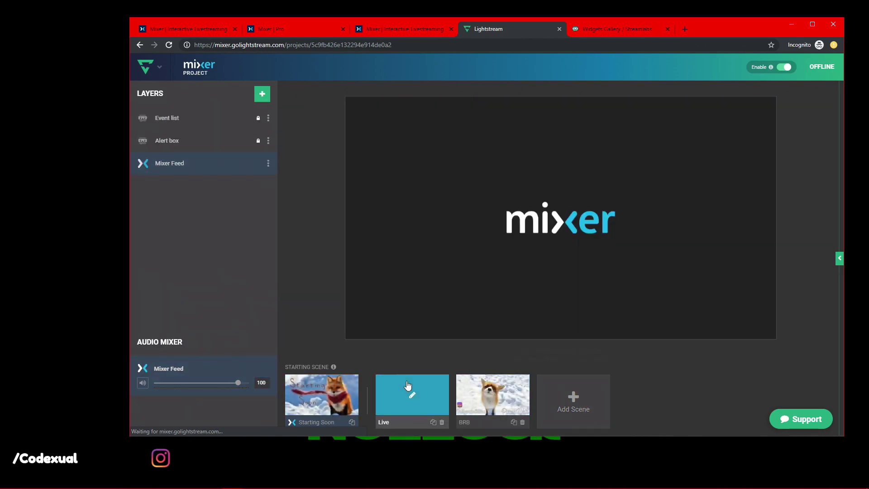
click(491, 395)
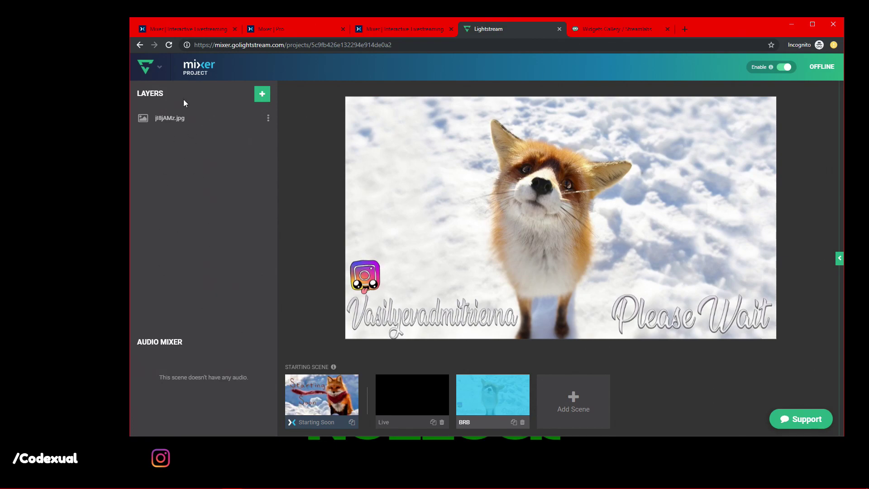
click(572, 400)
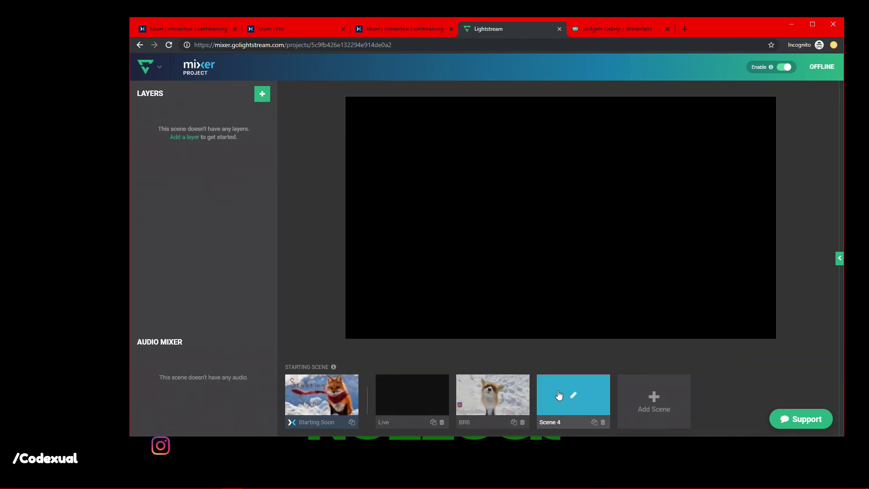
Step: Add a test Text layer to Scene 4, nudge it, then delete it
click(261, 94)
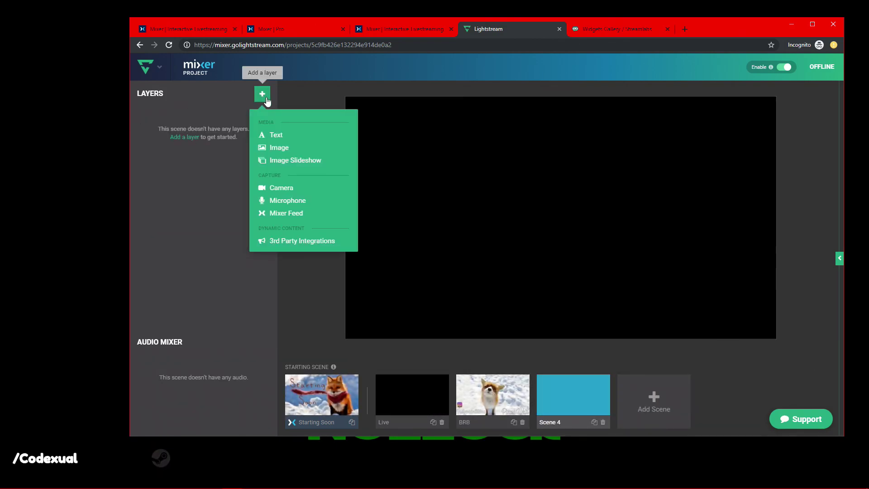
click(276, 134)
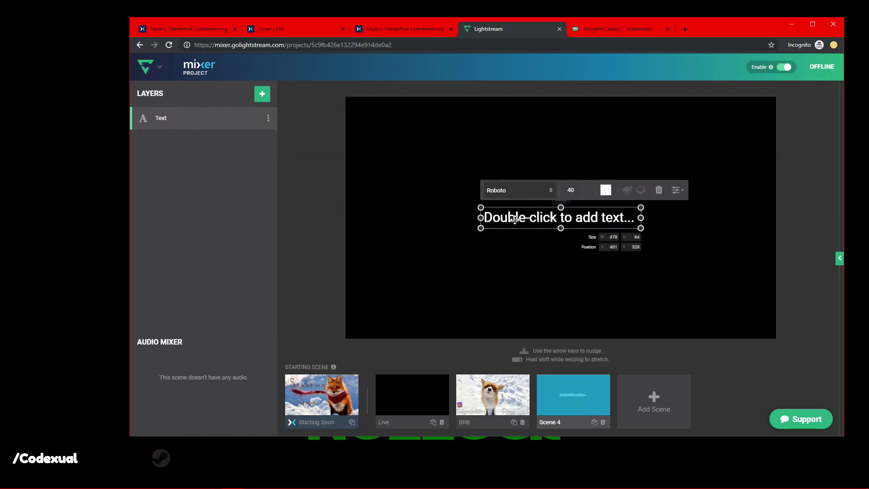
drag(560, 217, 533, 213)
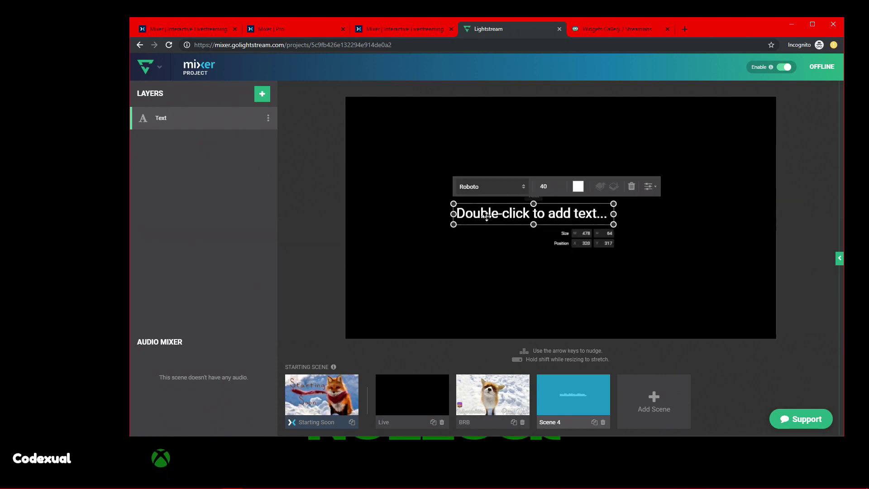
click(631, 186)
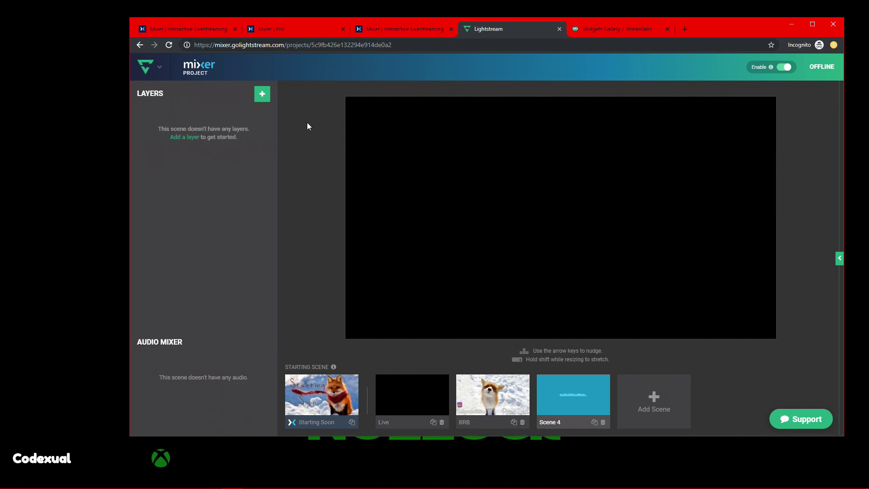
Step: Browse the 3rd Party Integrations list from the add-layer menu
click(262, 94)
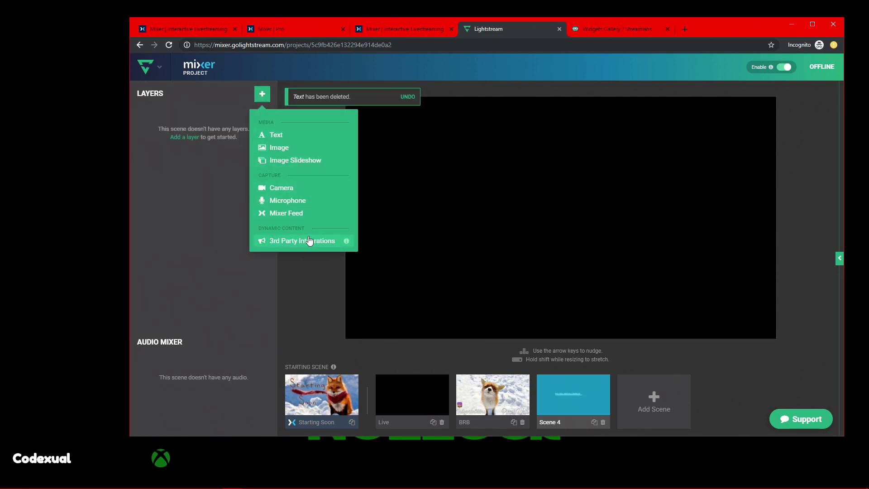
click(301, 240)
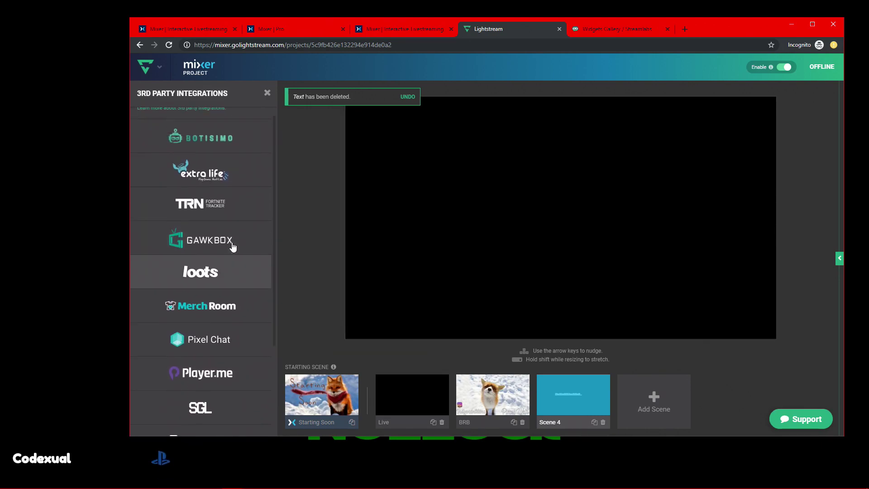
scroll(down, 3)
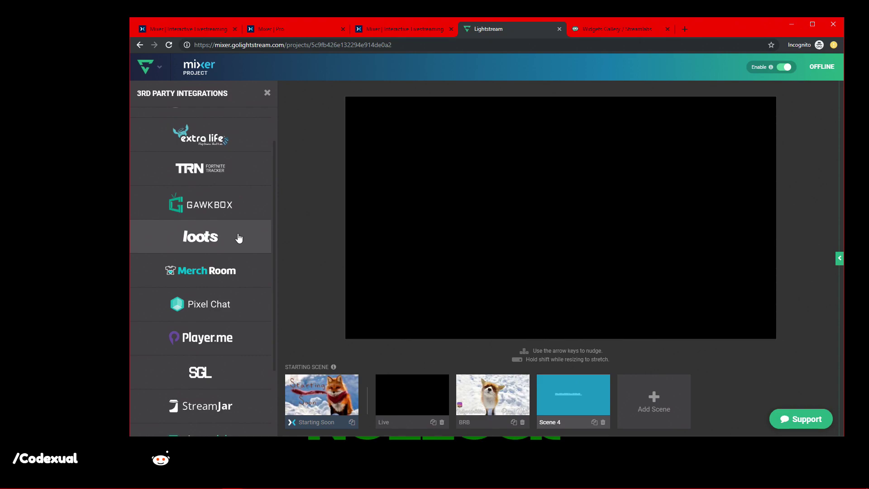
Step: Close the 3rd Party Integrations panel, returning to Scene 4's empty layer list
click(267, 92)
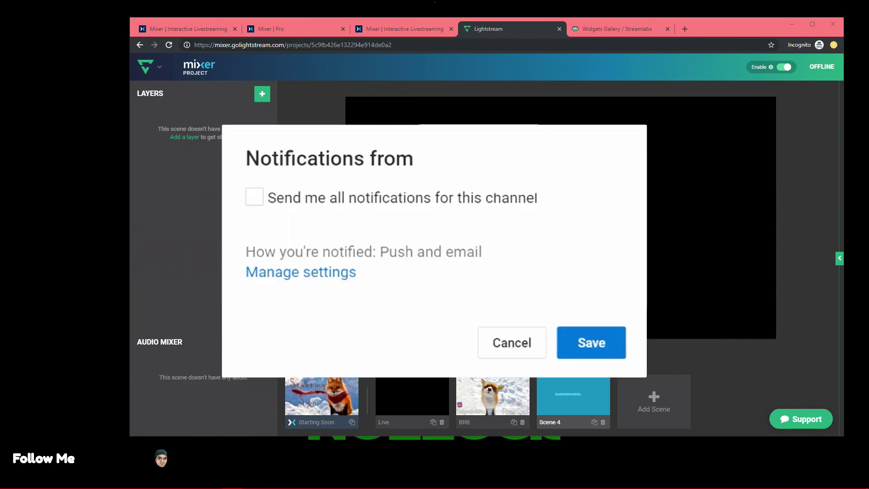
click(254, 198)
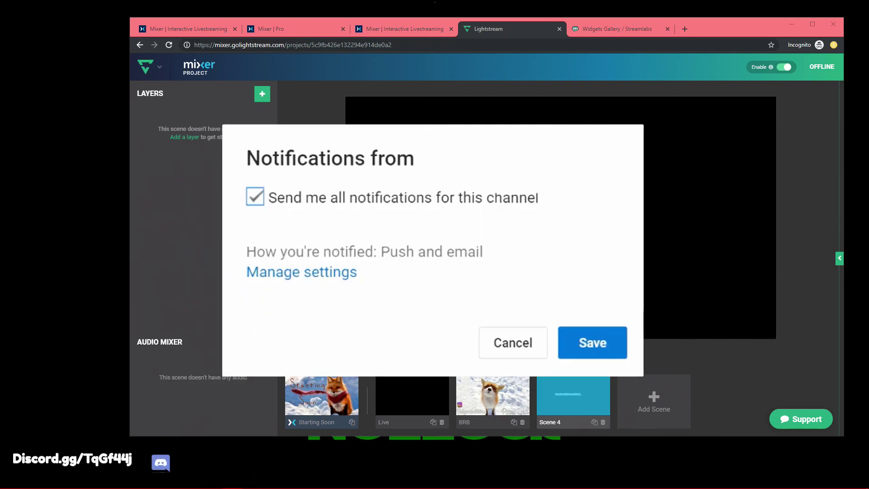
click(592, 342)
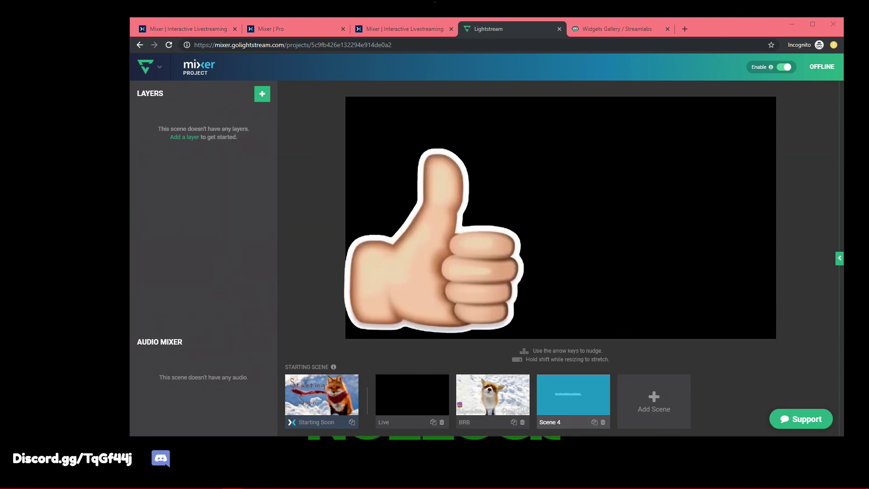